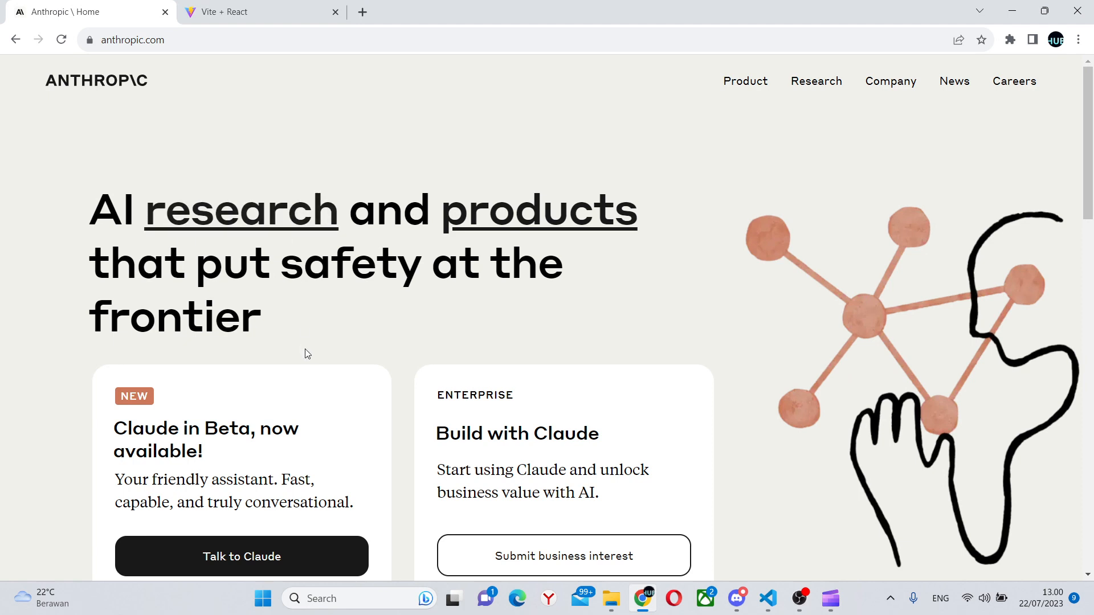
mouse_move(290, 536)
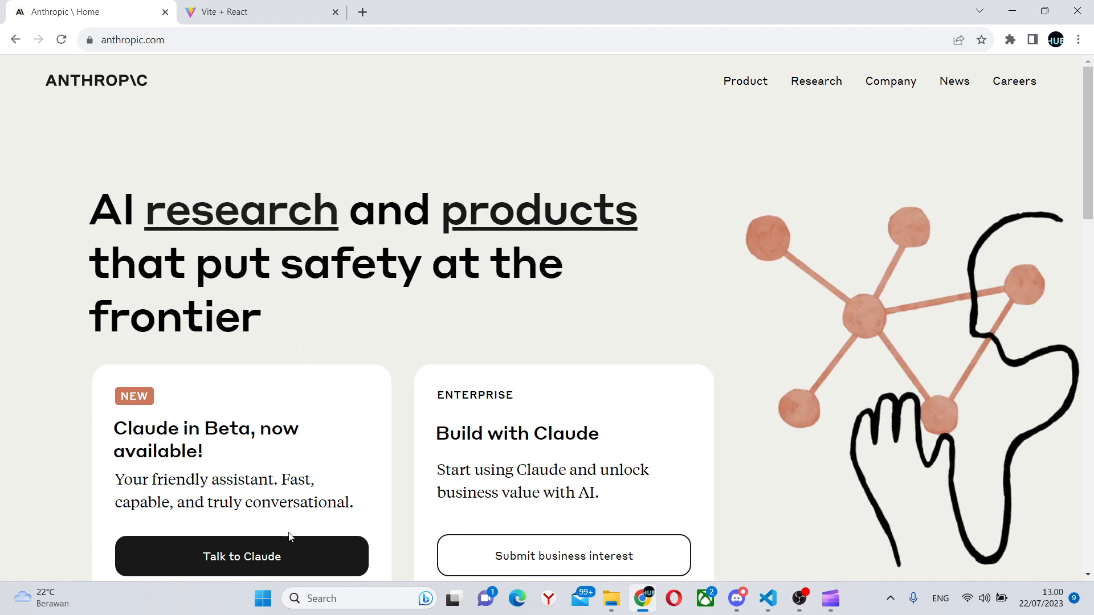
- Launch claude.ai via 'Talk to Claude' and look through the past chats list
left_click(242, 556)
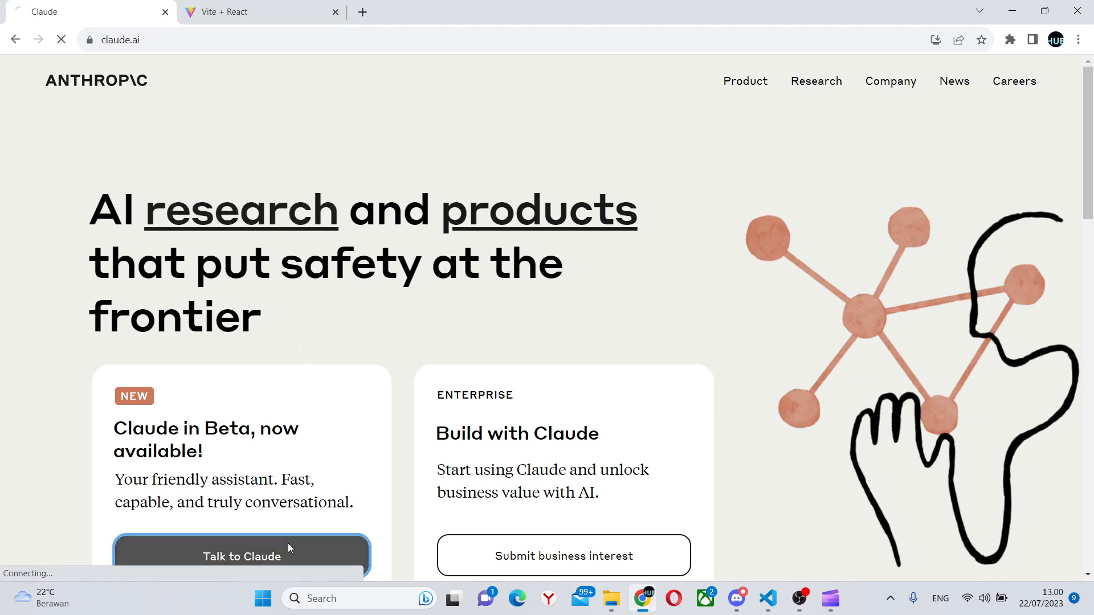
left_click(241, 556)
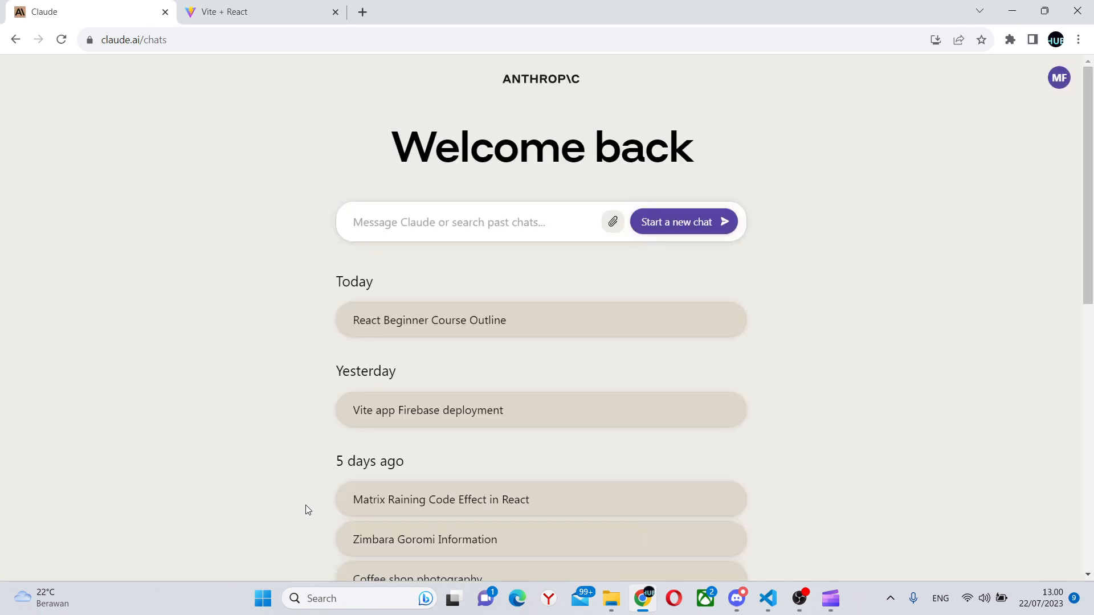
scroll("down", 3)
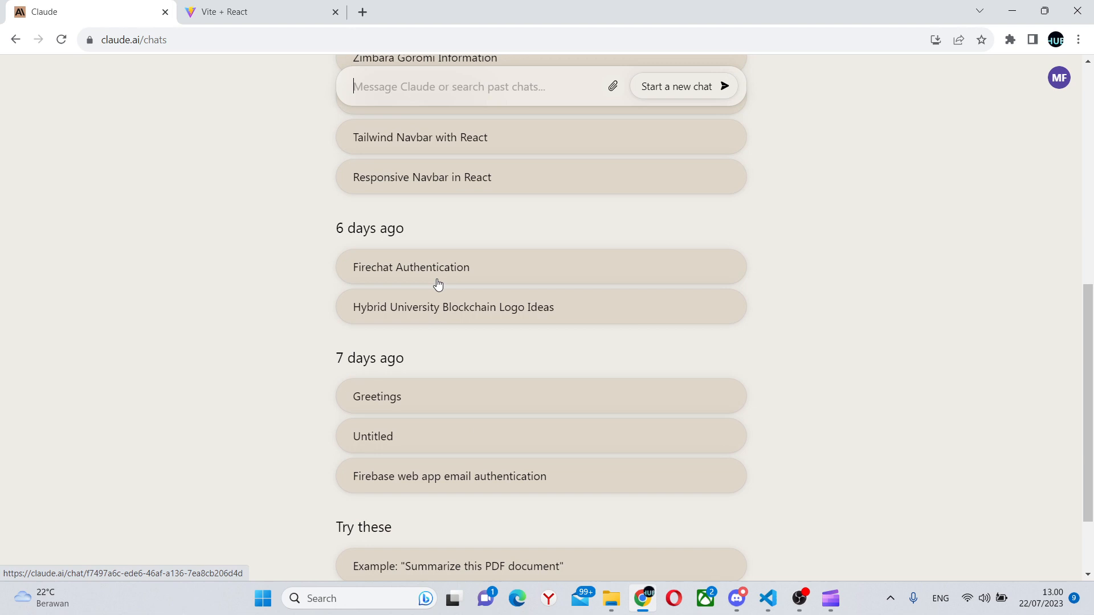
scroll("up", 3)
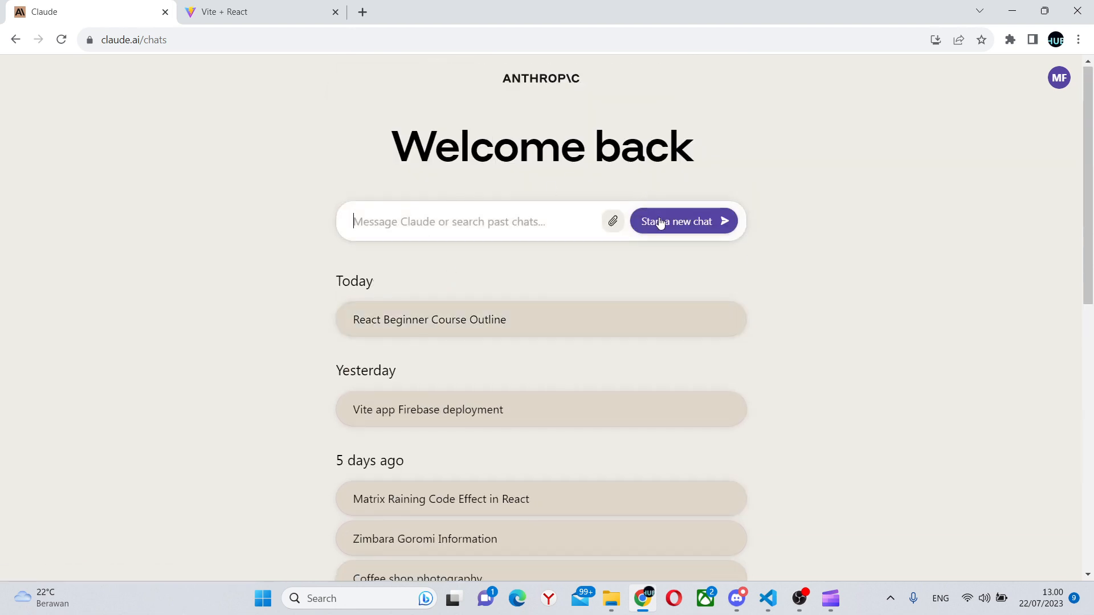
- Send 'hello' in a new chat and get Claude's 'Hello! My name is Claude.' reply
left_click(676, 221)
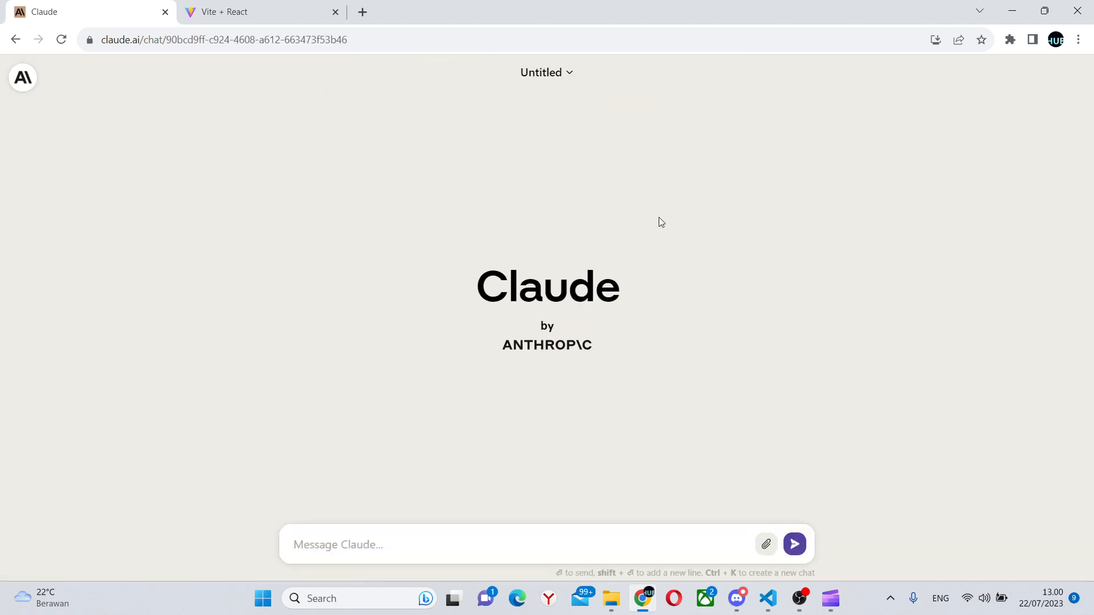
type("hello")
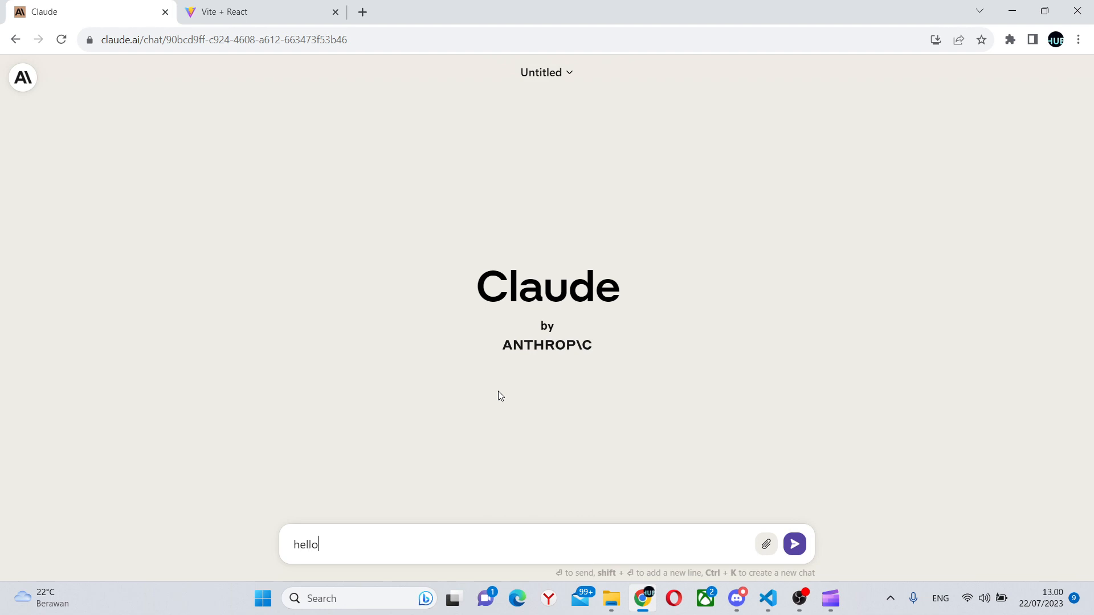
left_click(793, 545)
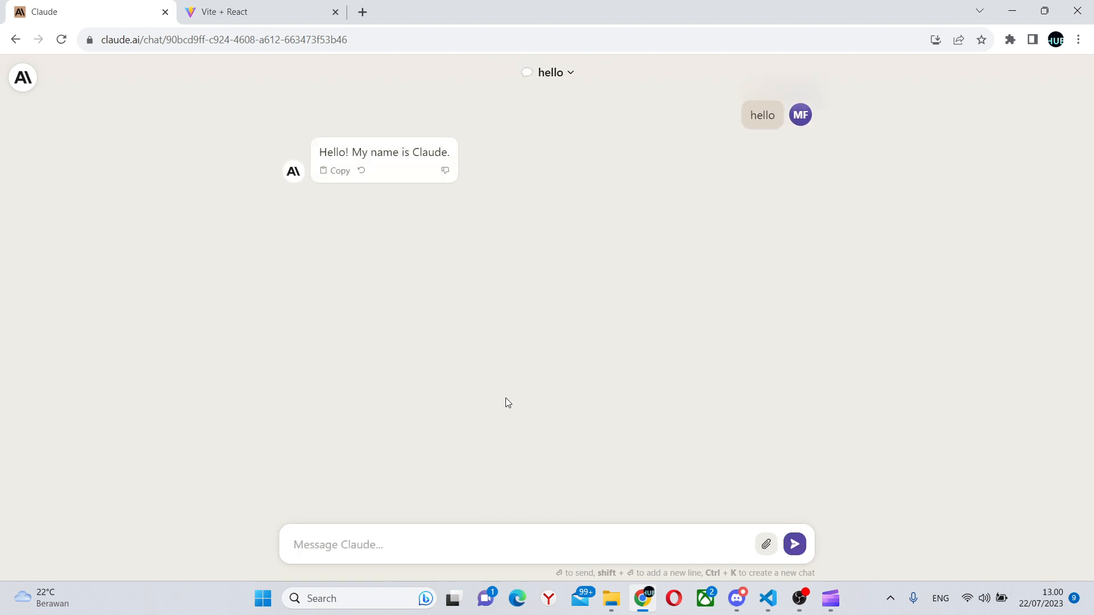
mouse_move(503, 204)
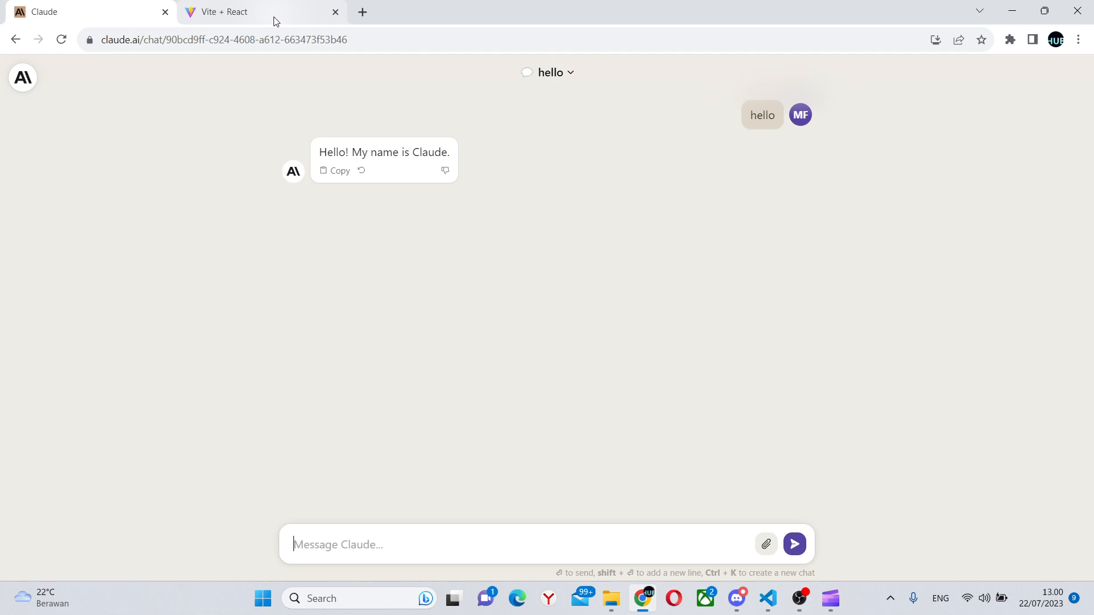
- Show Navbar.jsx from src/components of the SiteForClaude project in VS Code
left_click(767, 598)
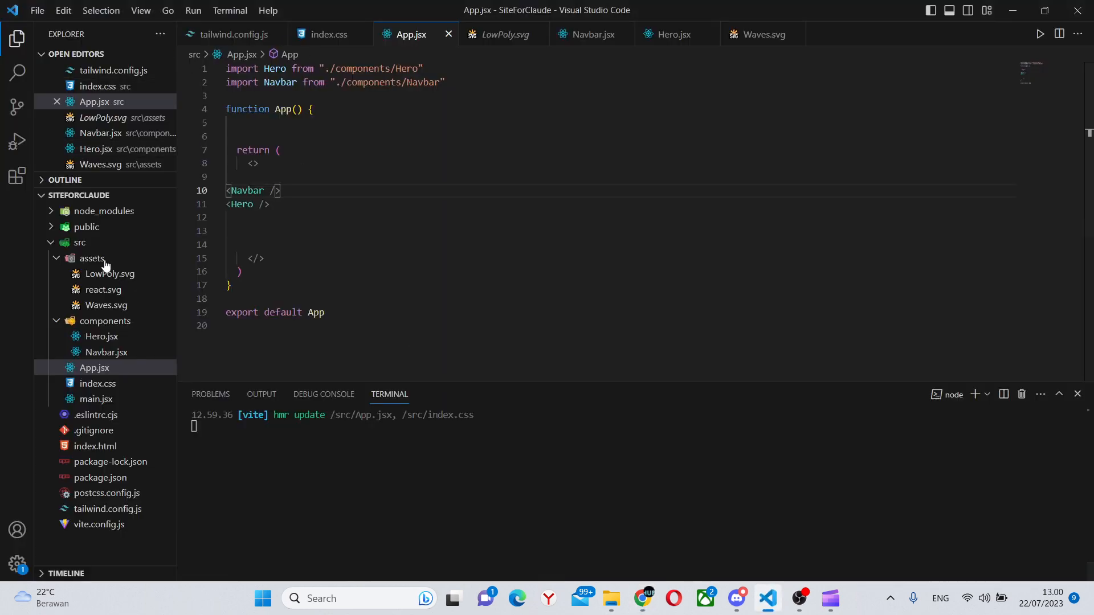
mouse_move(157, 332)
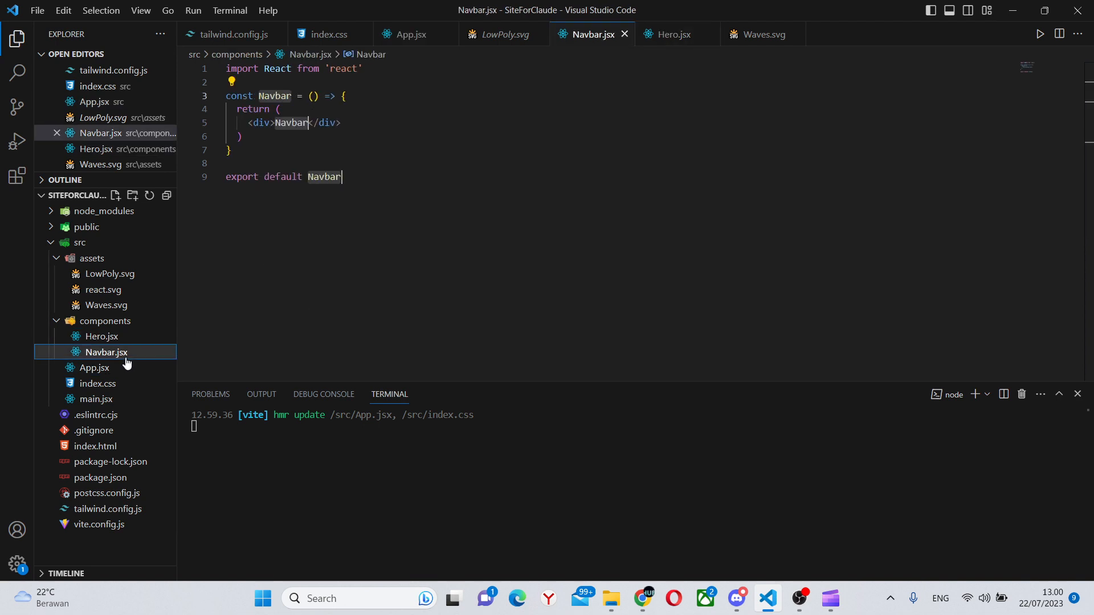
left_click(286, 309)
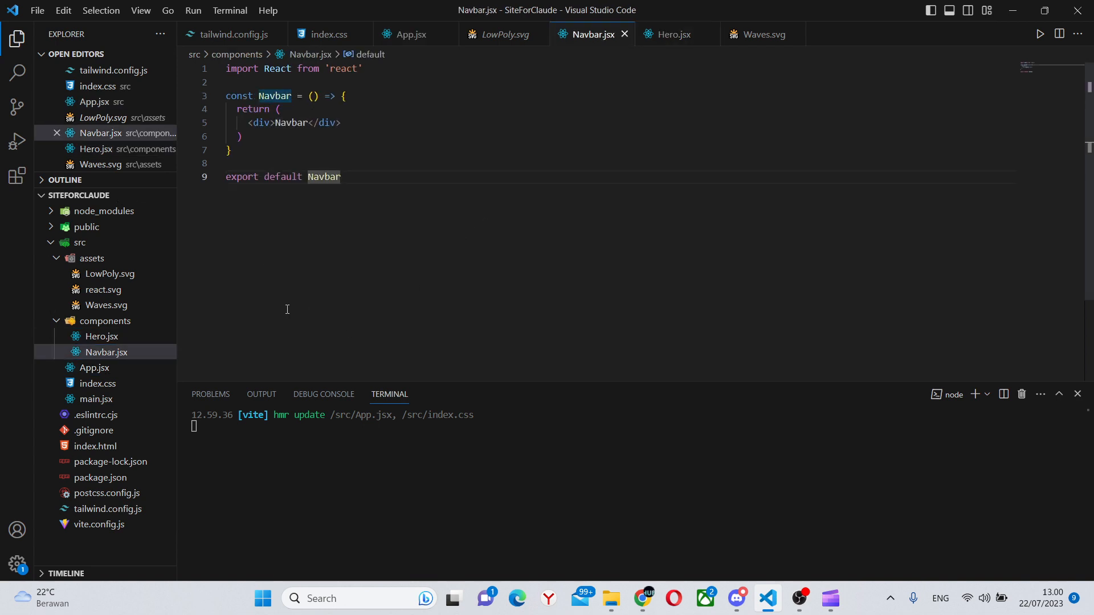
mouse_move(645, 520)
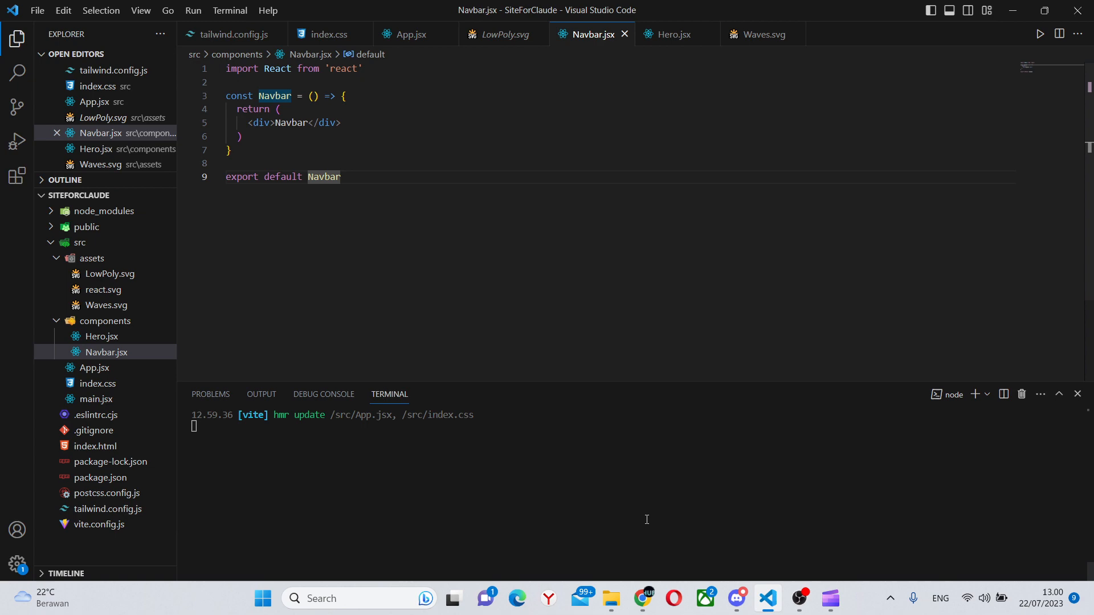
mouse_move(411, 35)
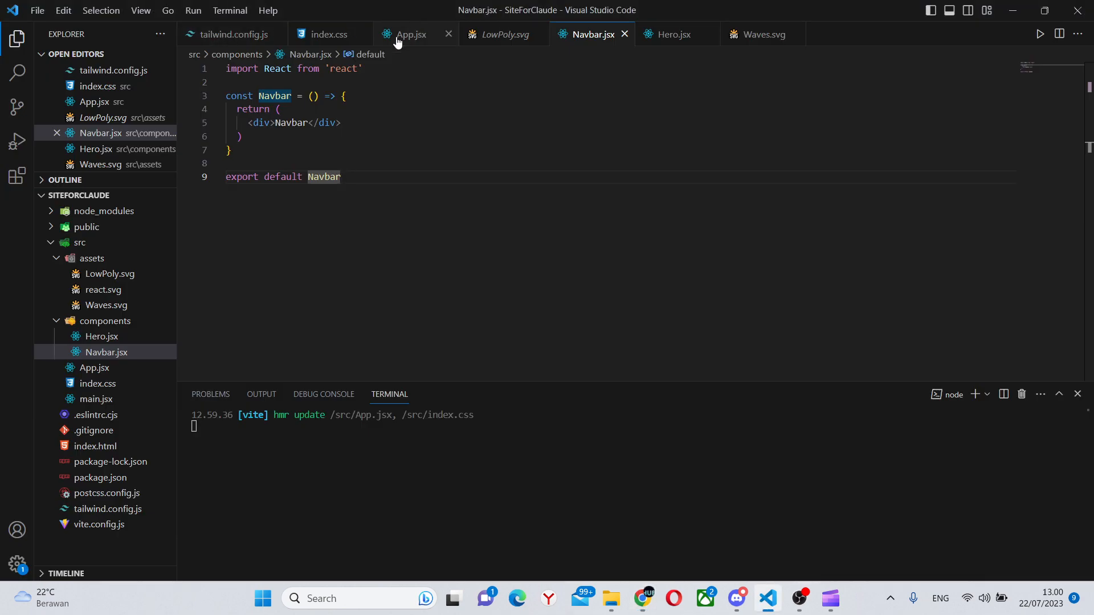
- Paste the Navbar component code into Claude and begin the 'make a vibrant, complex navbar' request
left_click(642, 598)
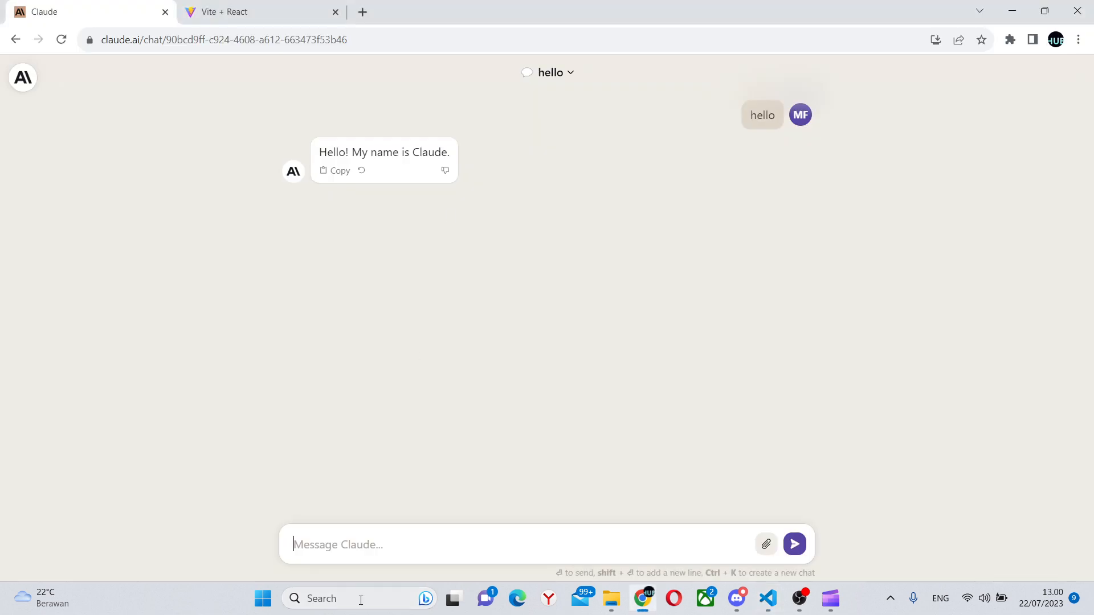
type("import React from 'react'")
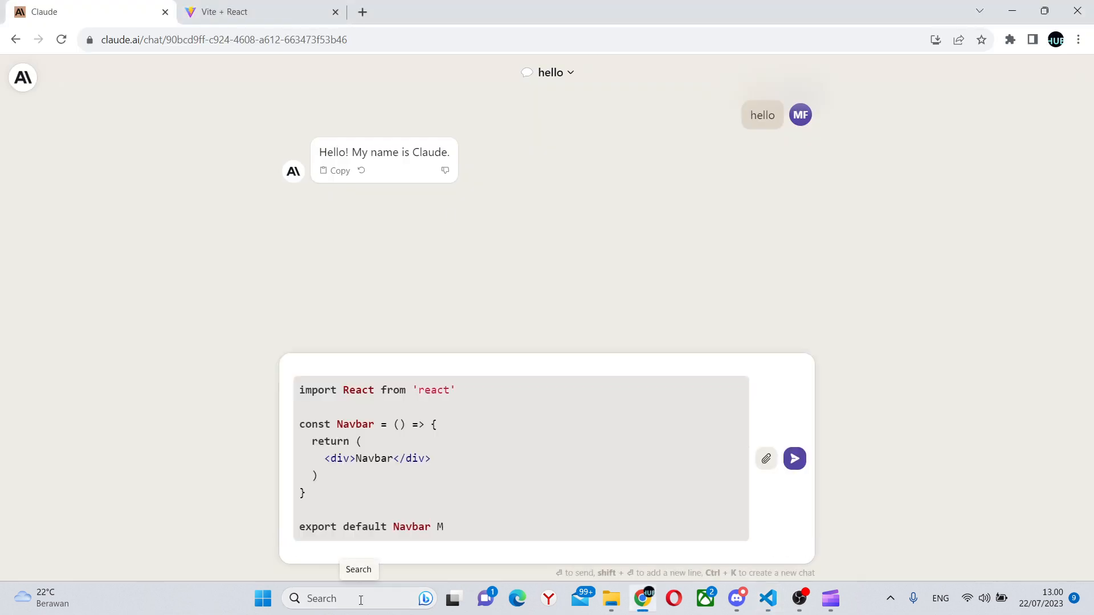
type("ake a v")
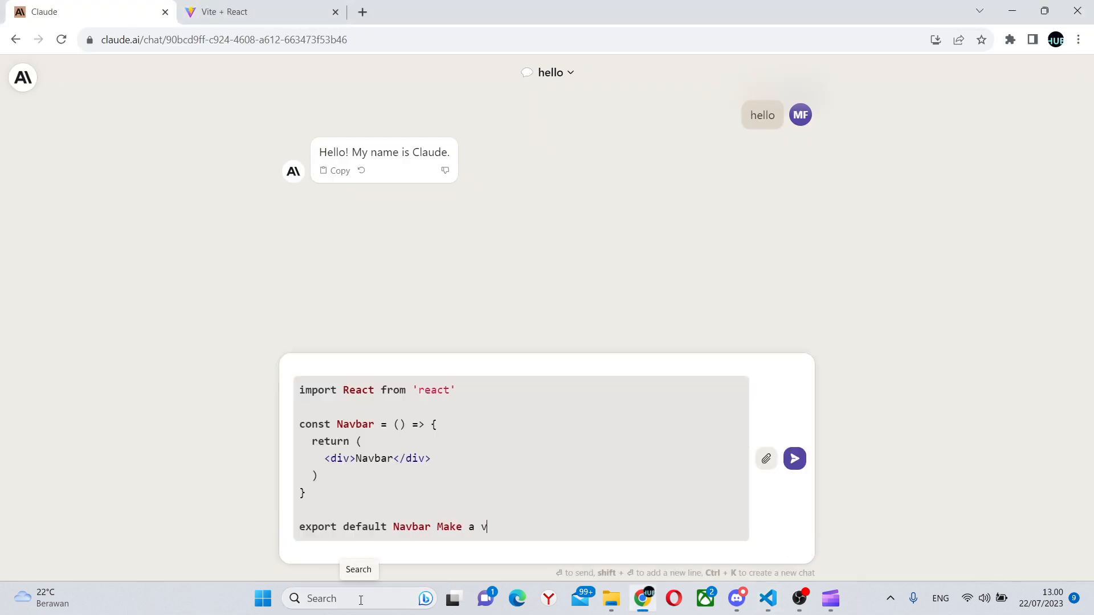
type("ibrant")
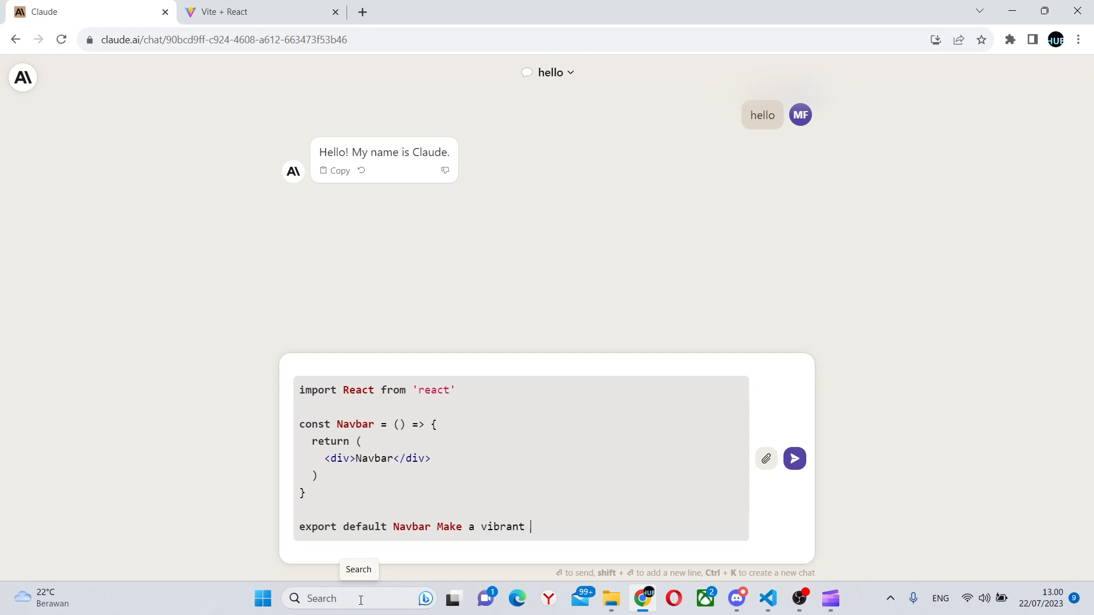
type("coplex Navb")
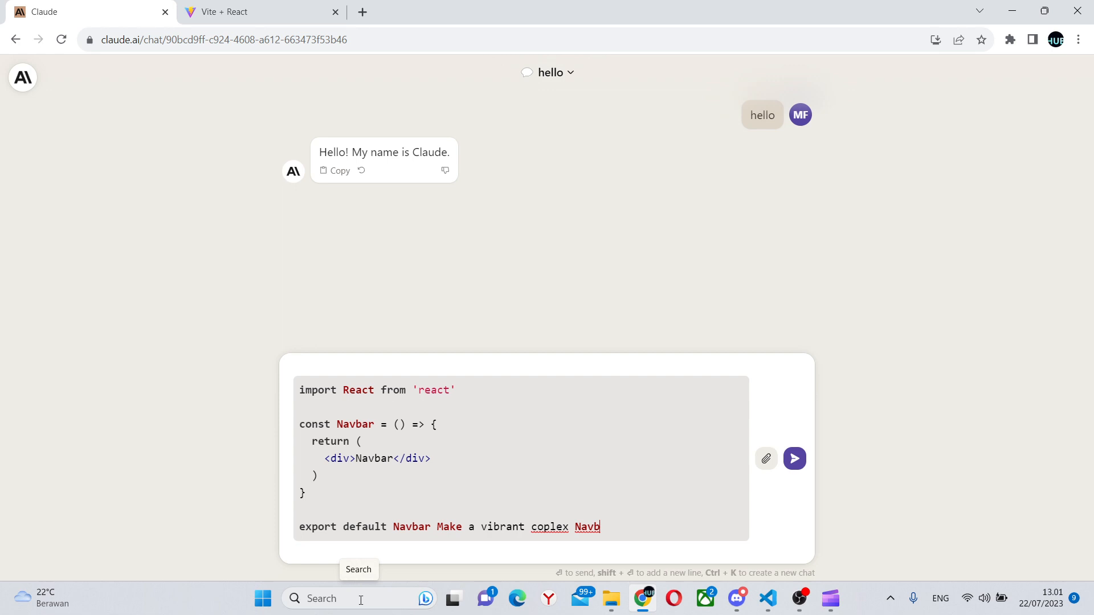
type("ar")
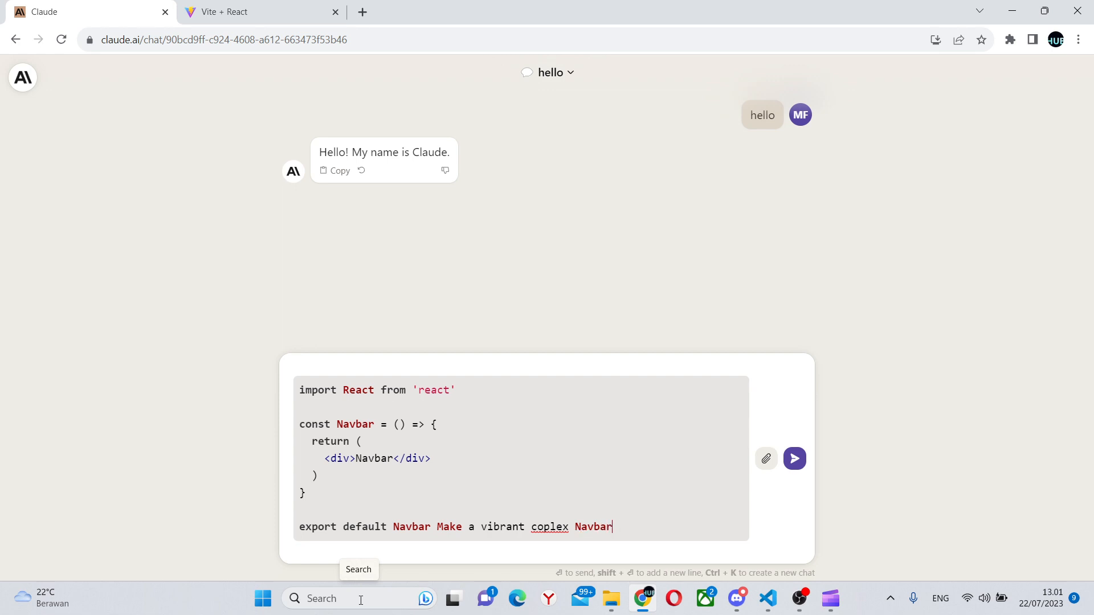
type(". Style it with T")
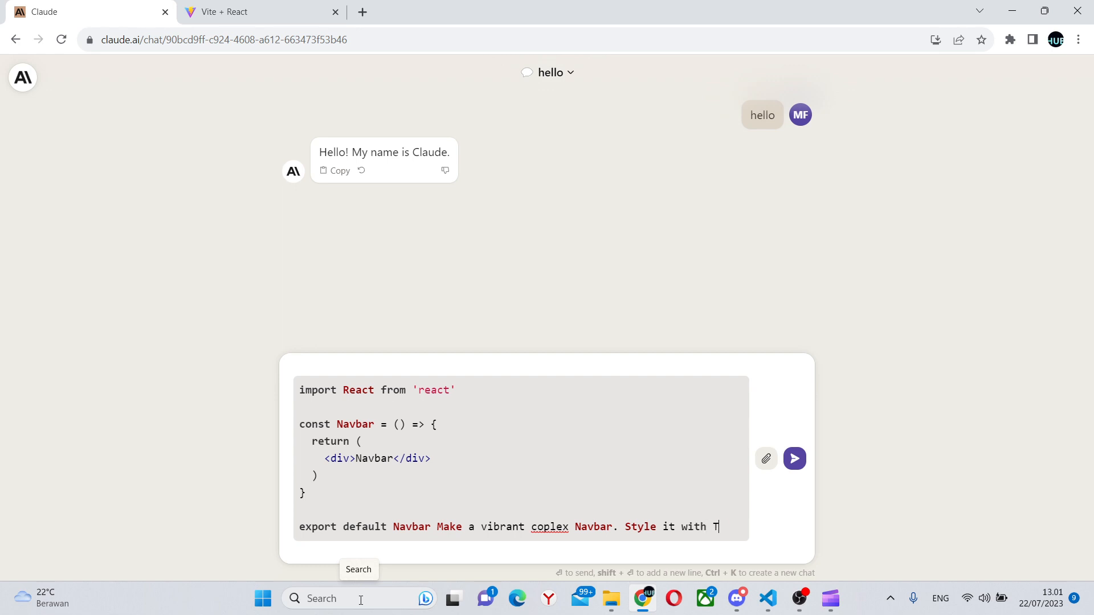
left_click(795, 458)
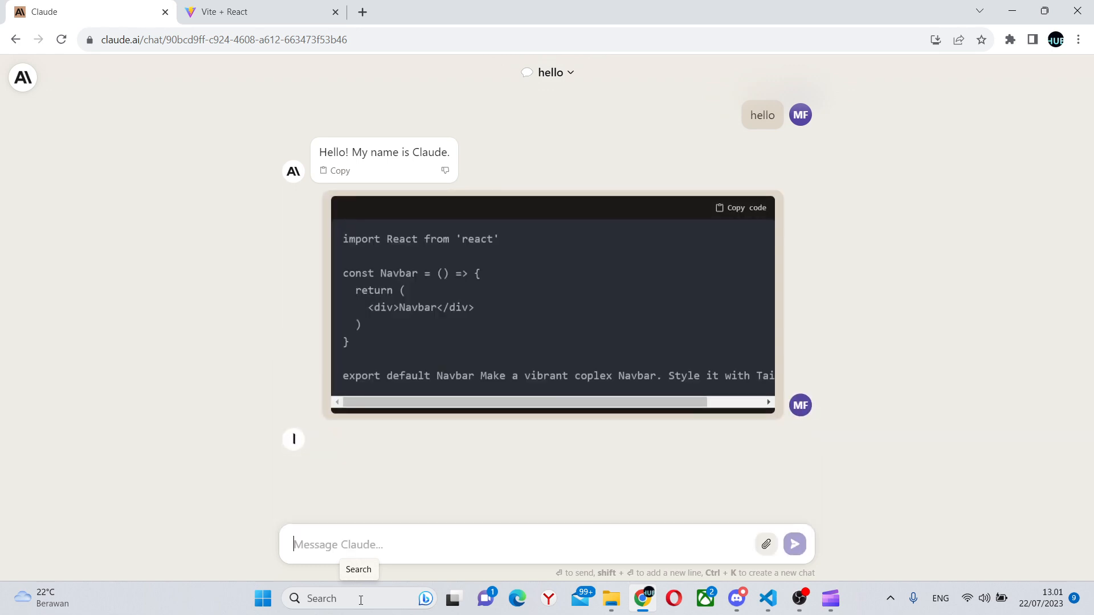
scroll("down", 3)
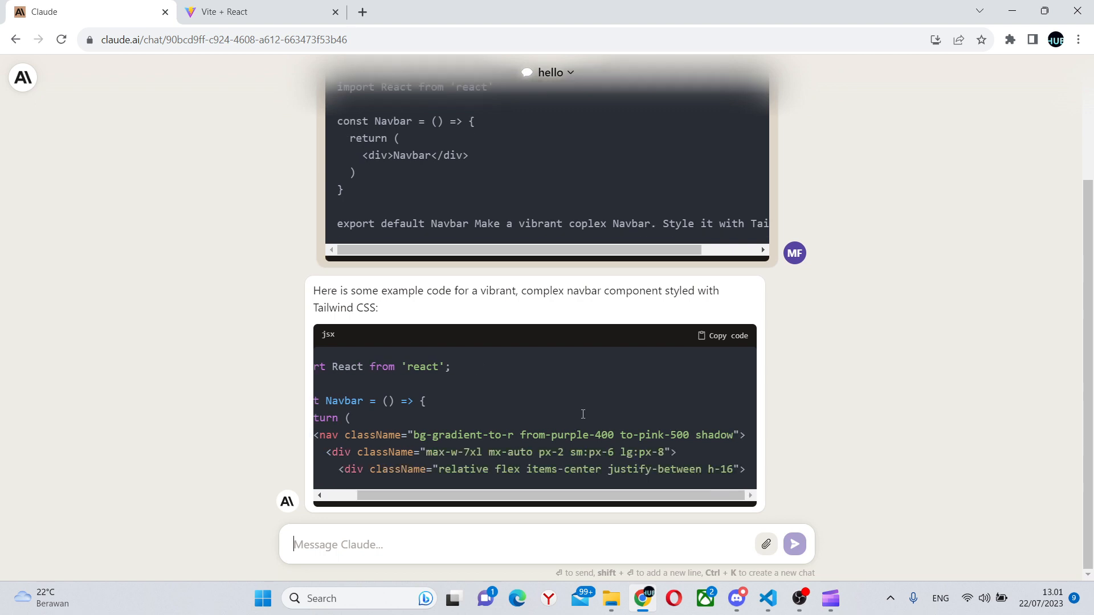
scroll("down", 3)
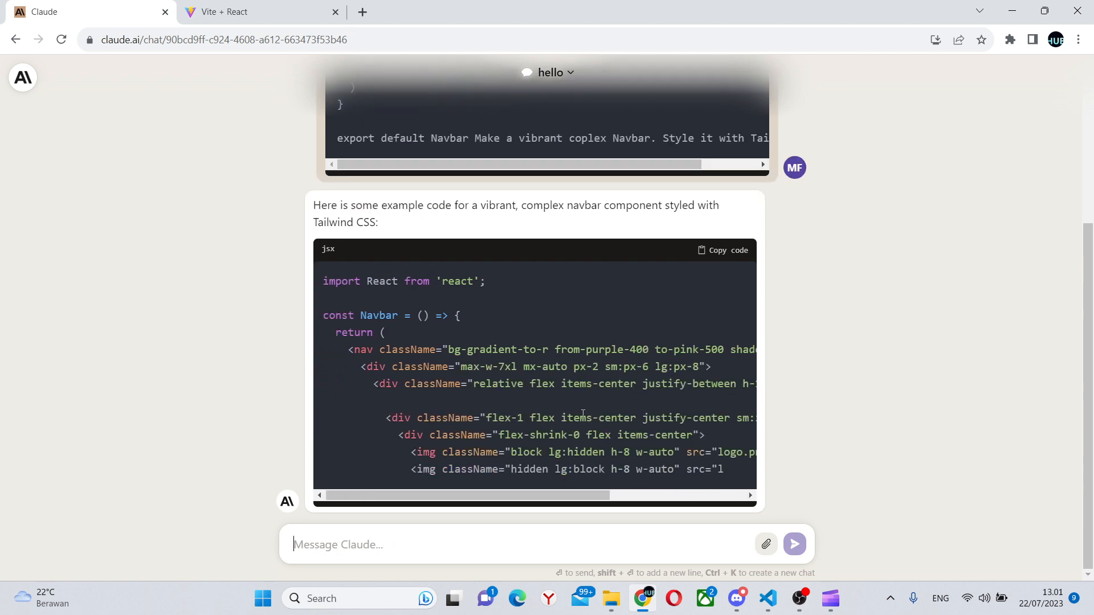
scroll("down", 3)
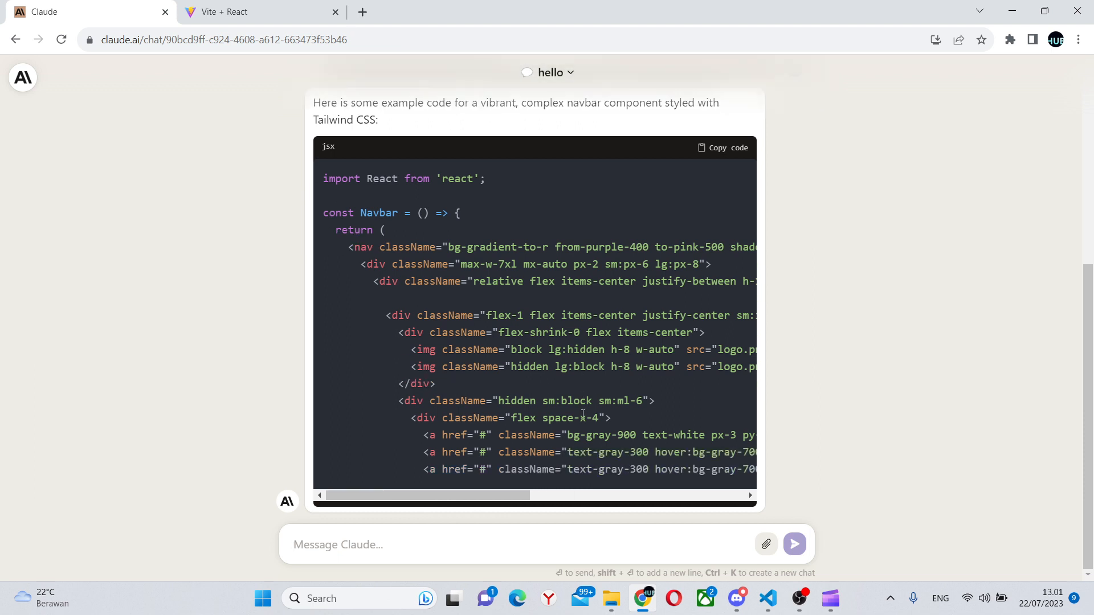
scroll("down", 3)
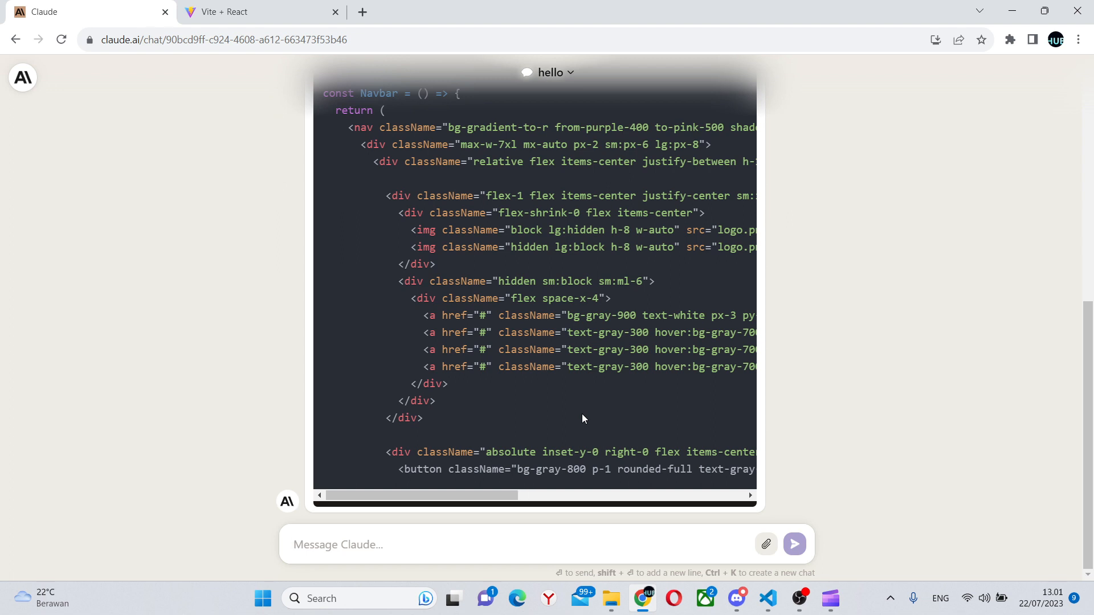
scroll("down", 3)
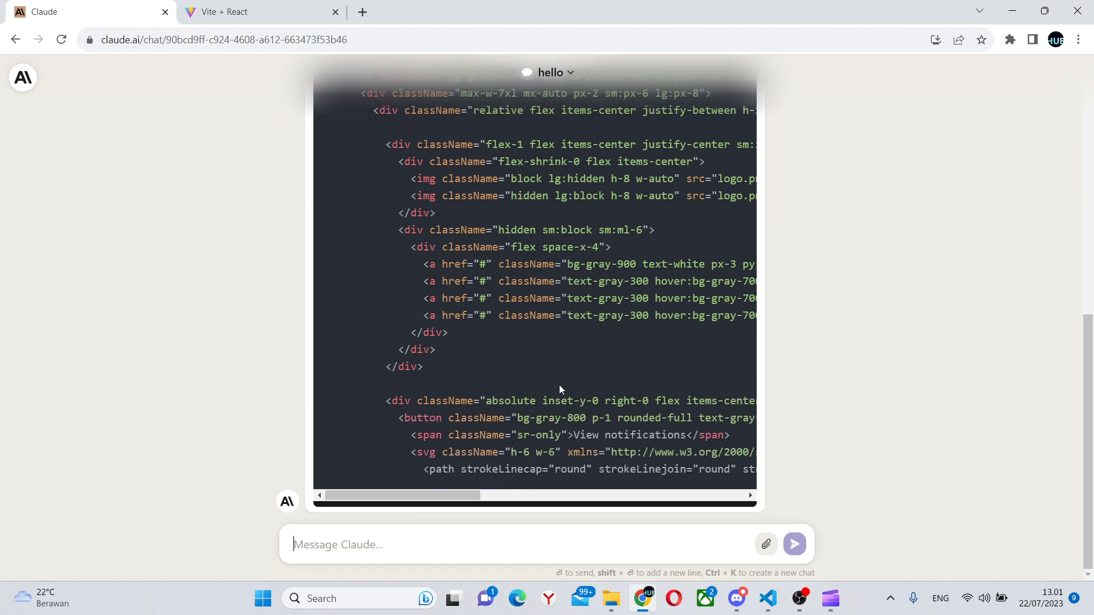
scroll("right", 3)
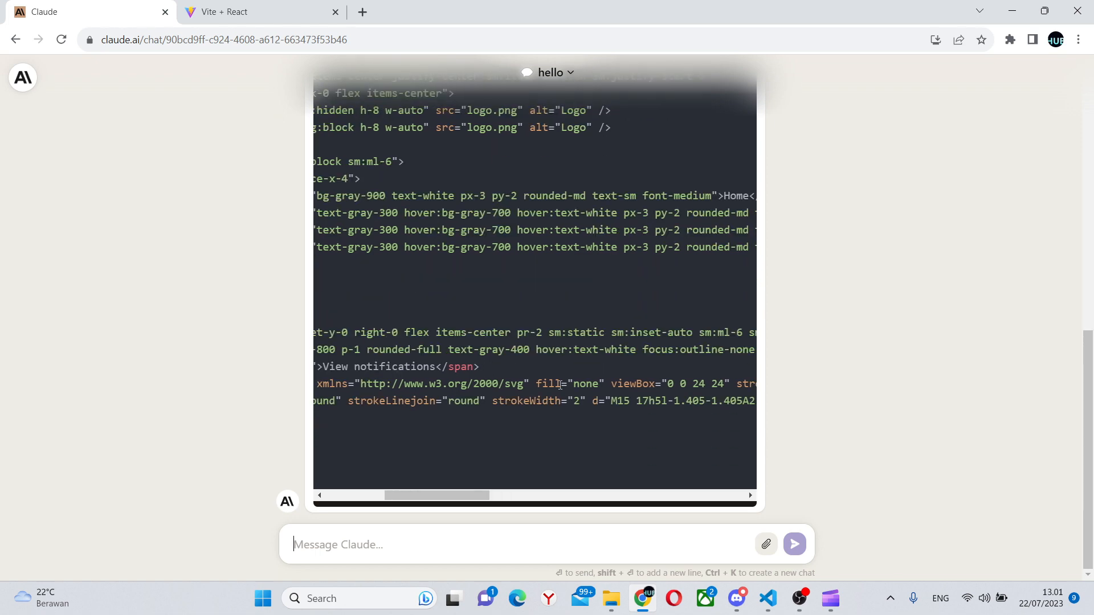
scroll("left", 3)
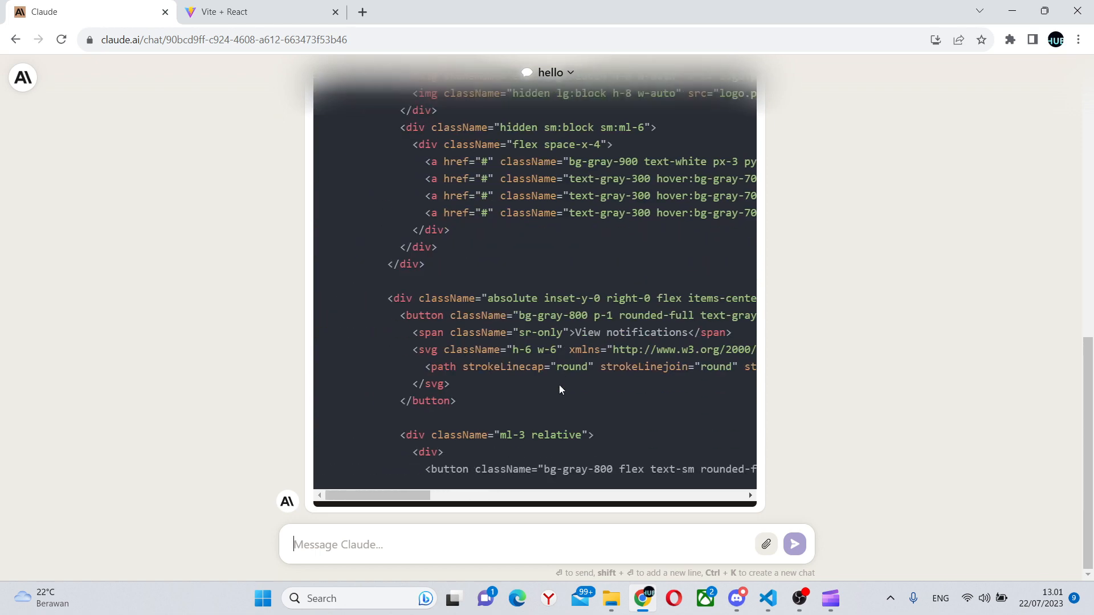
scroll("down", 3)
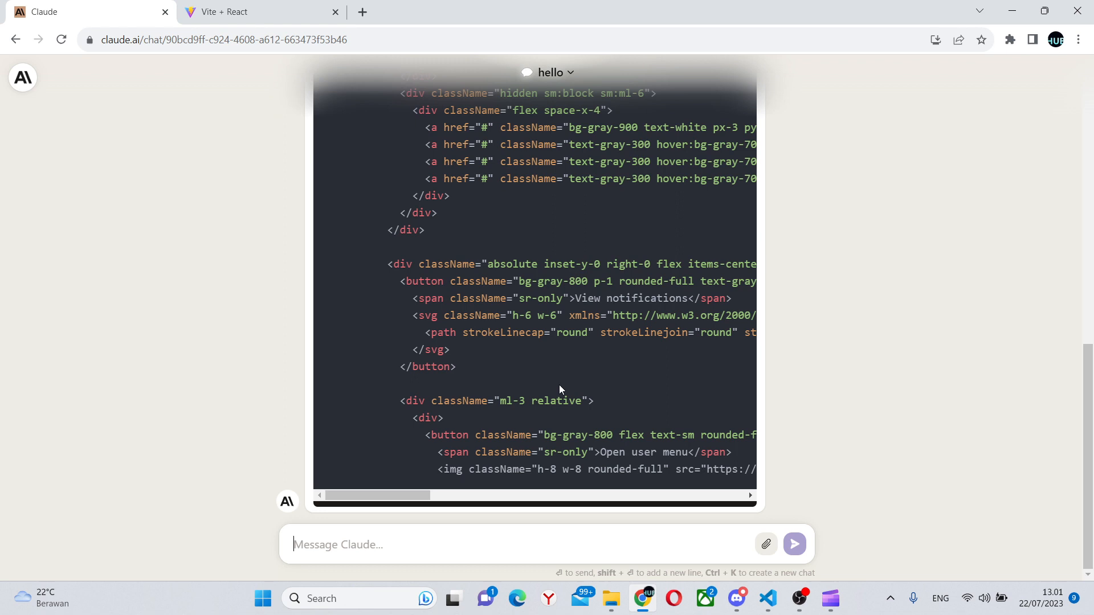
scroll("down", 3)
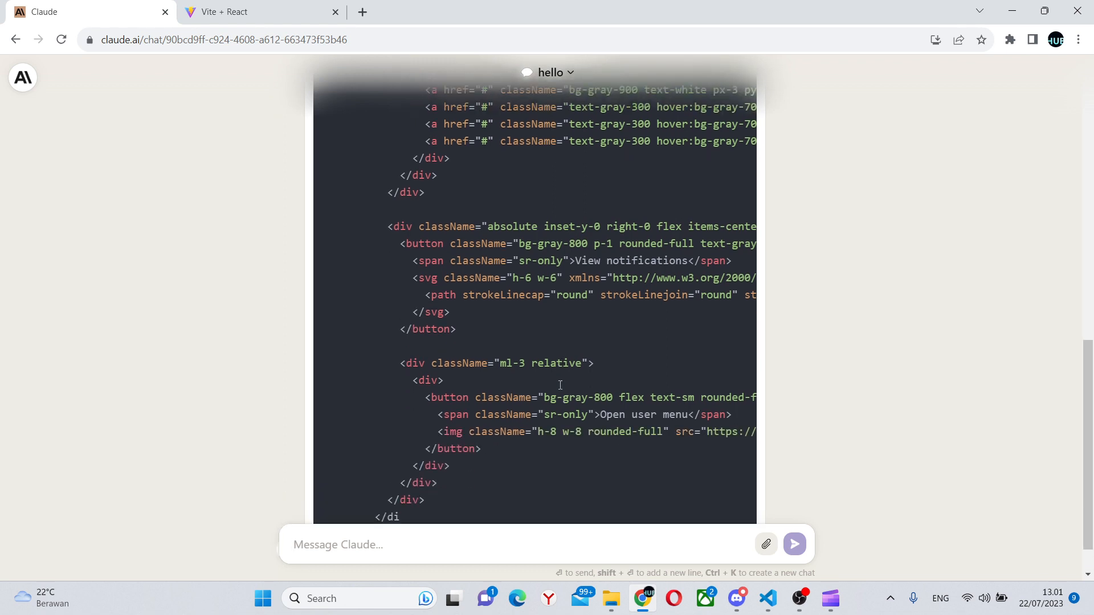
scroll("down", 3)
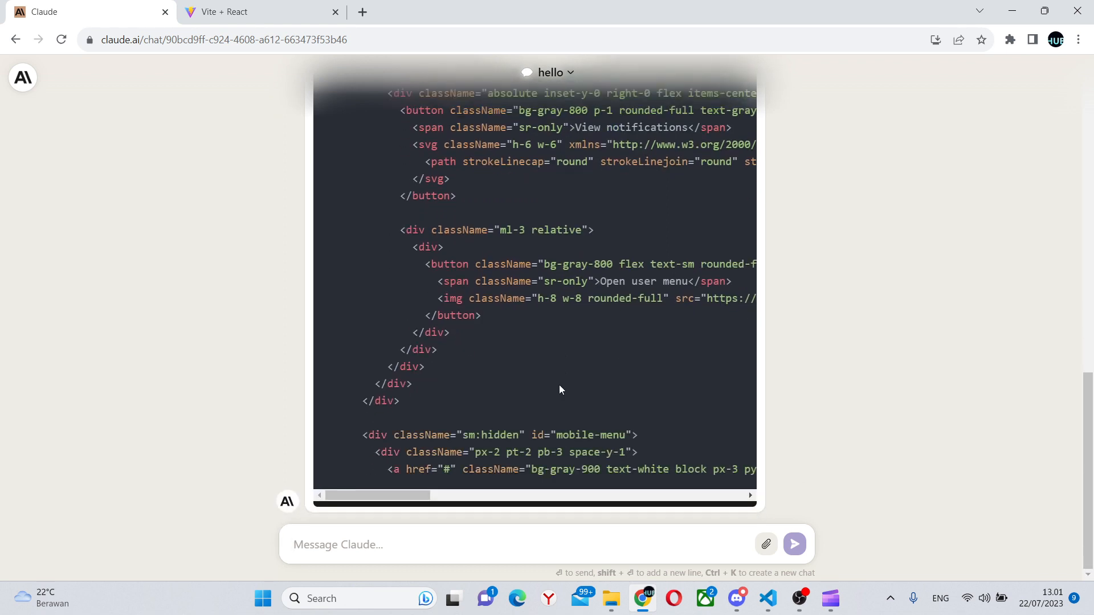
scroll("down", 3)
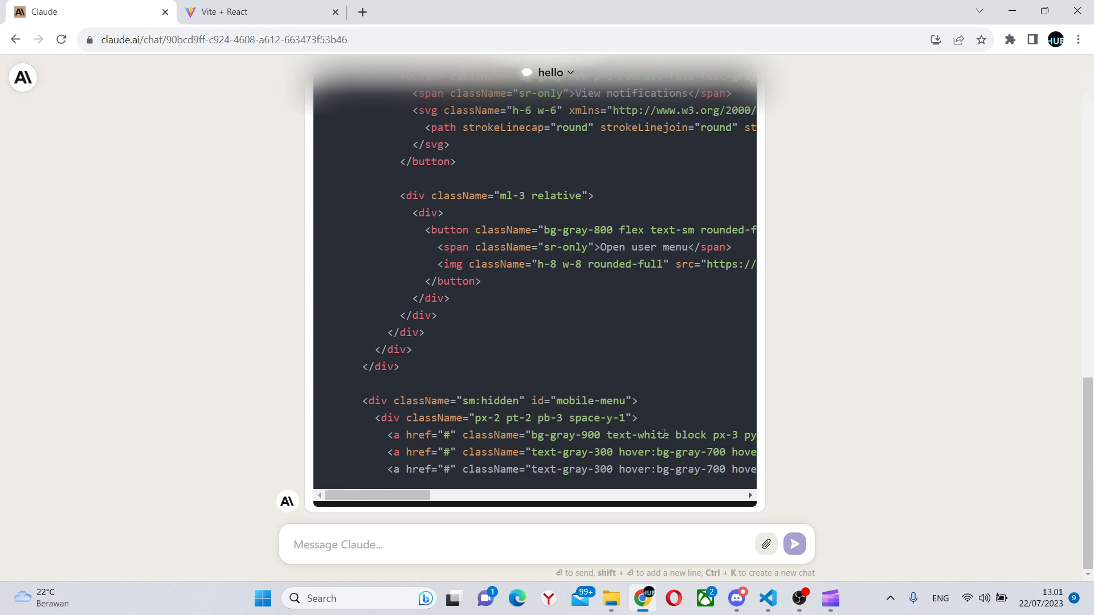
scroll("down", 3)
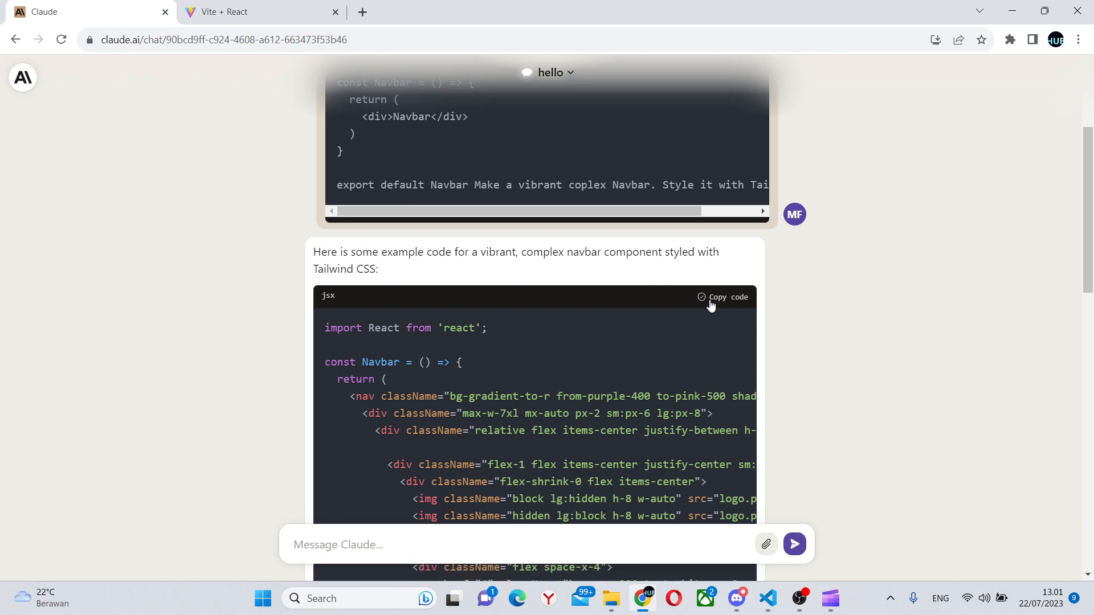
- View the gradient navbar with Home, Products, About, Contact at localhost:5173, then back to VS Code
left_click(766, 599)
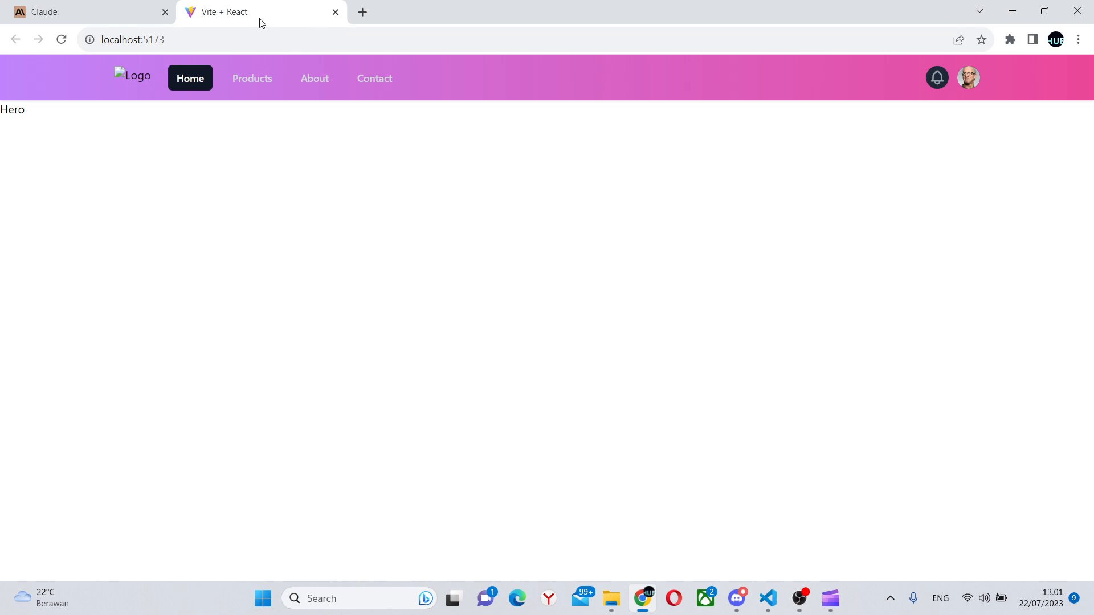
mouse_move(891, 148)
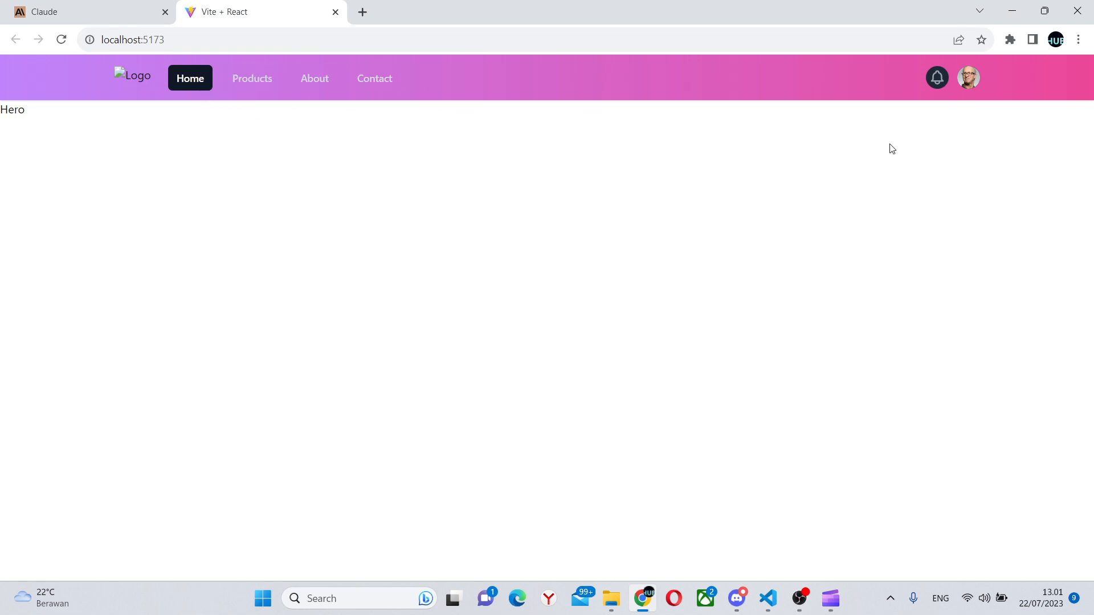
mouse_move(524, 75)
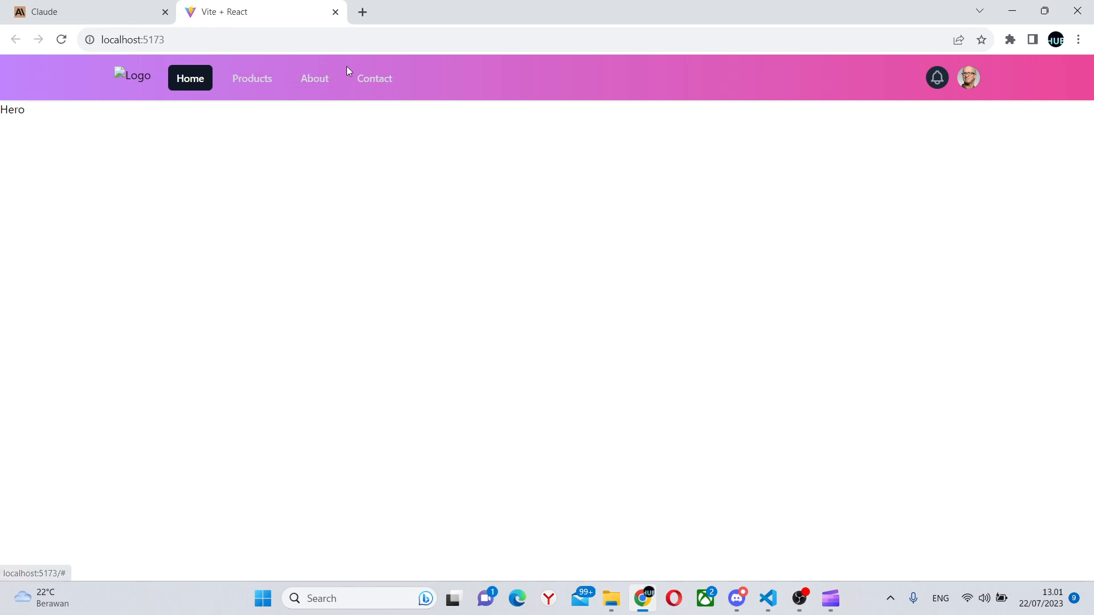
mouse_move(946, 88)
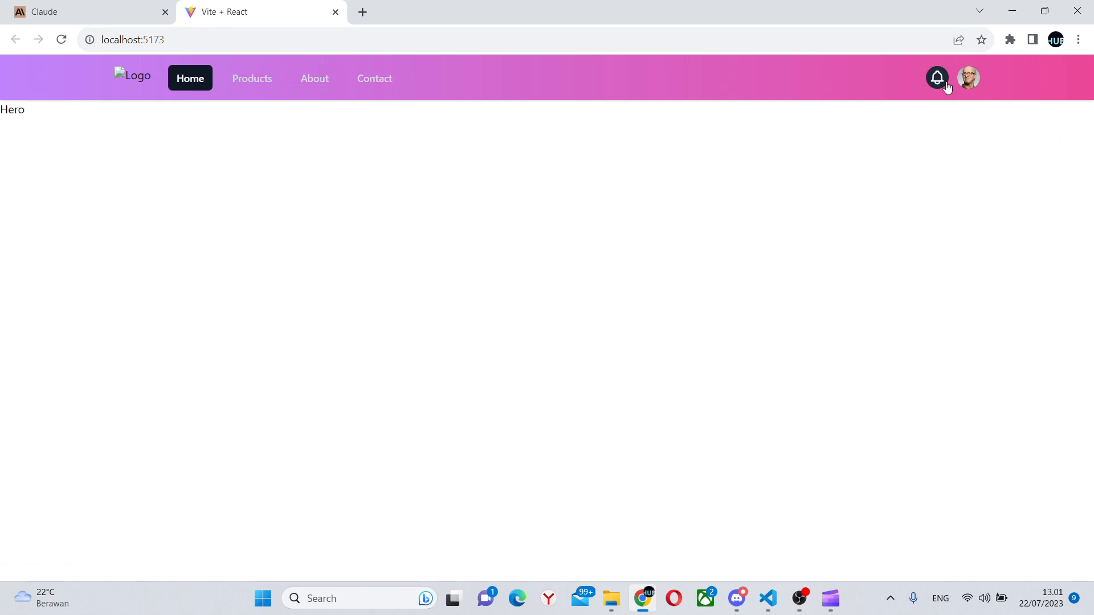
mouse_move(1003, 78)
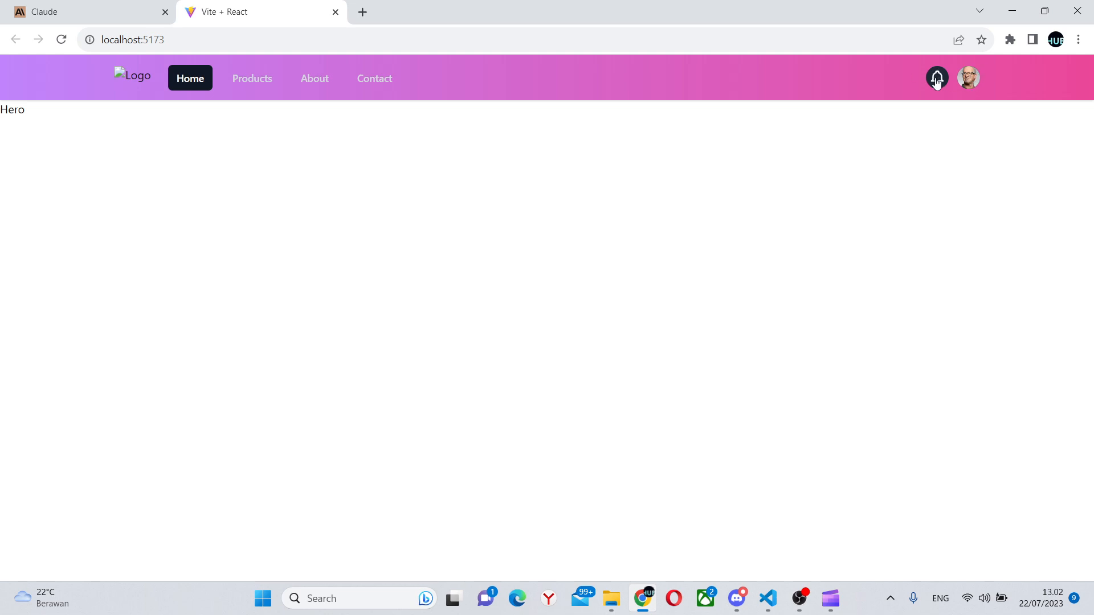
mouse_move(855, 175)
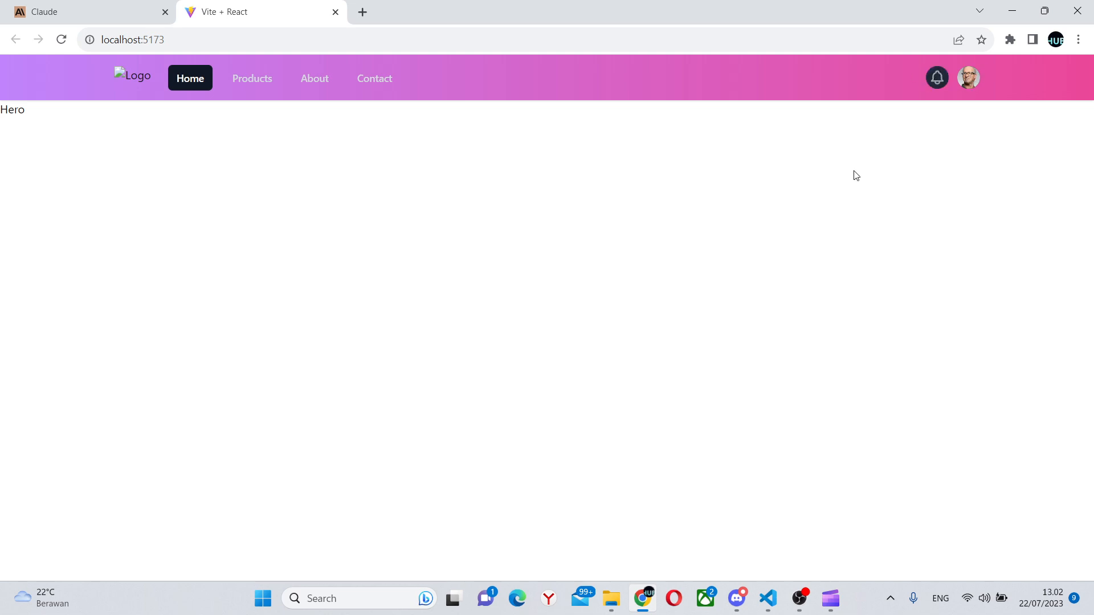
left_click(767, 598)
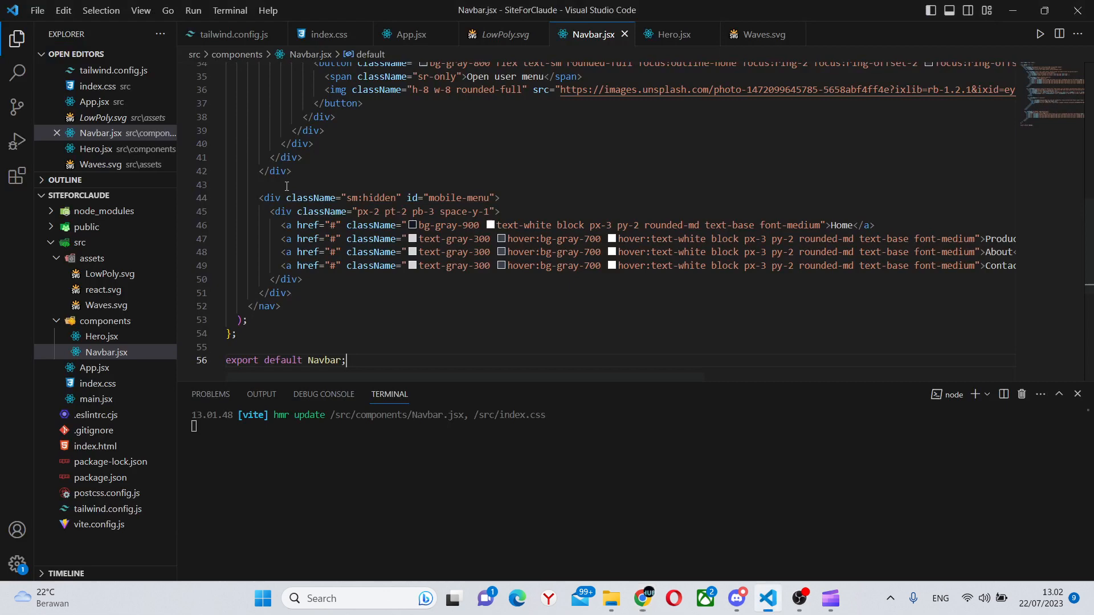
- Send Hero.jsx with 'Create a vibrant complex hero section in the same style as the Navbar'
left_click(674, 34)
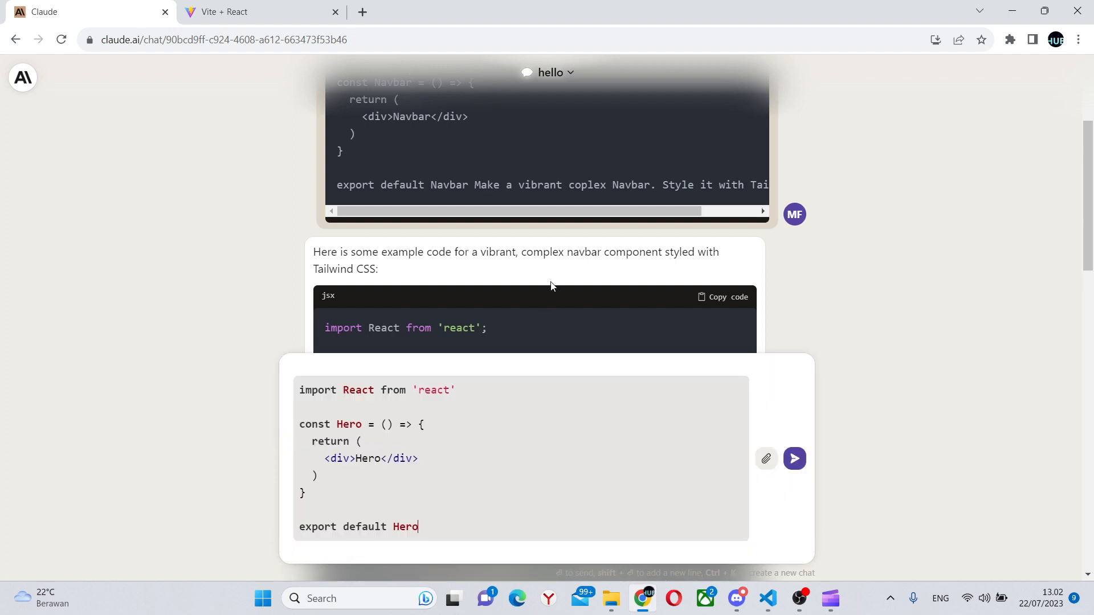
type("Create a v")
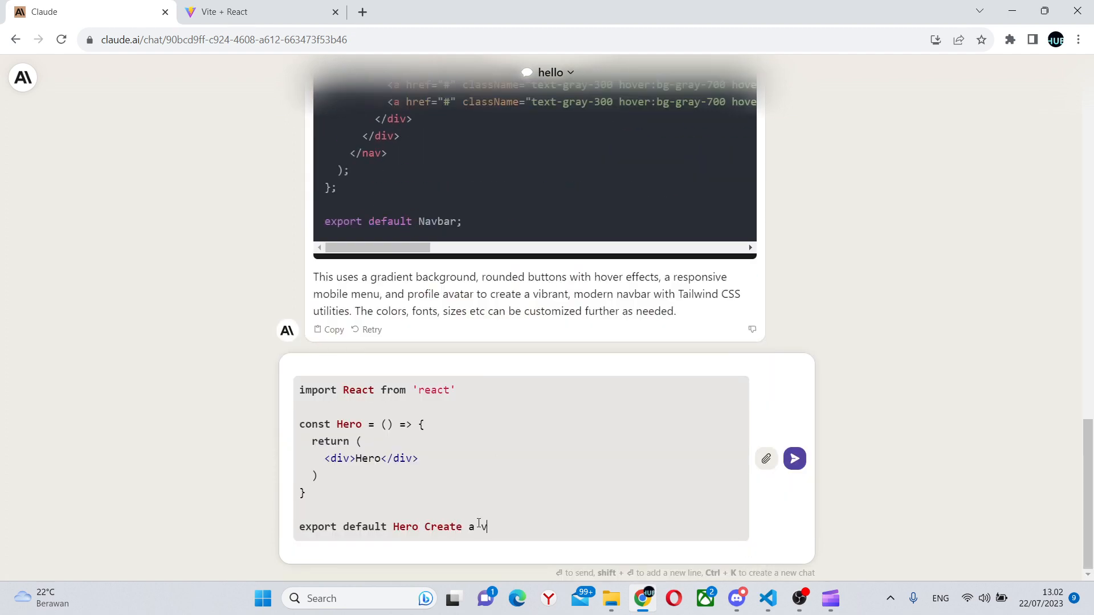
type("ibrant compel")
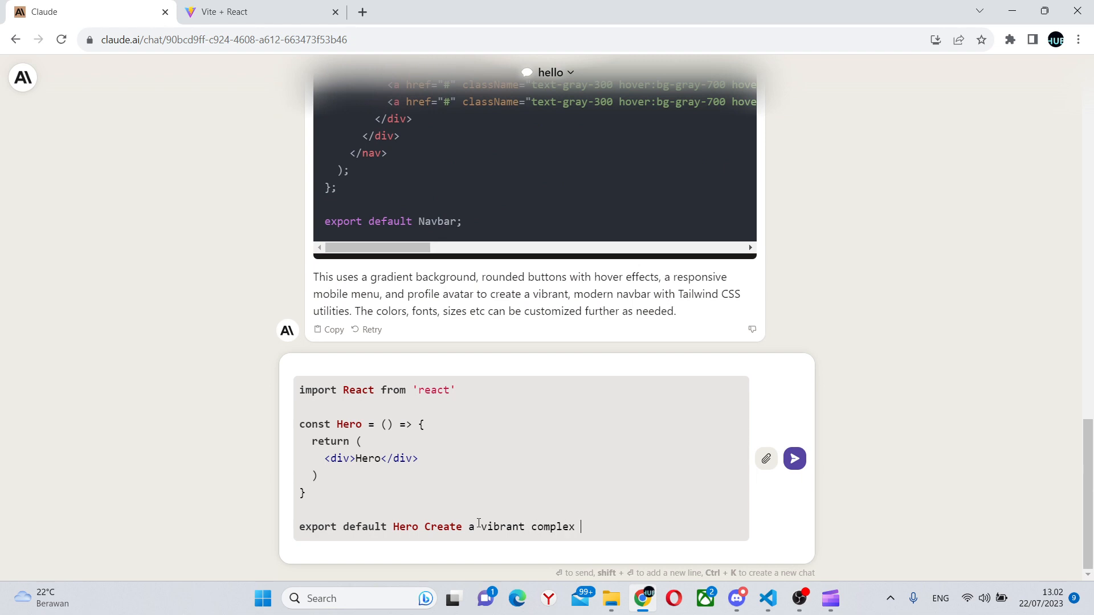
type("hero sect")
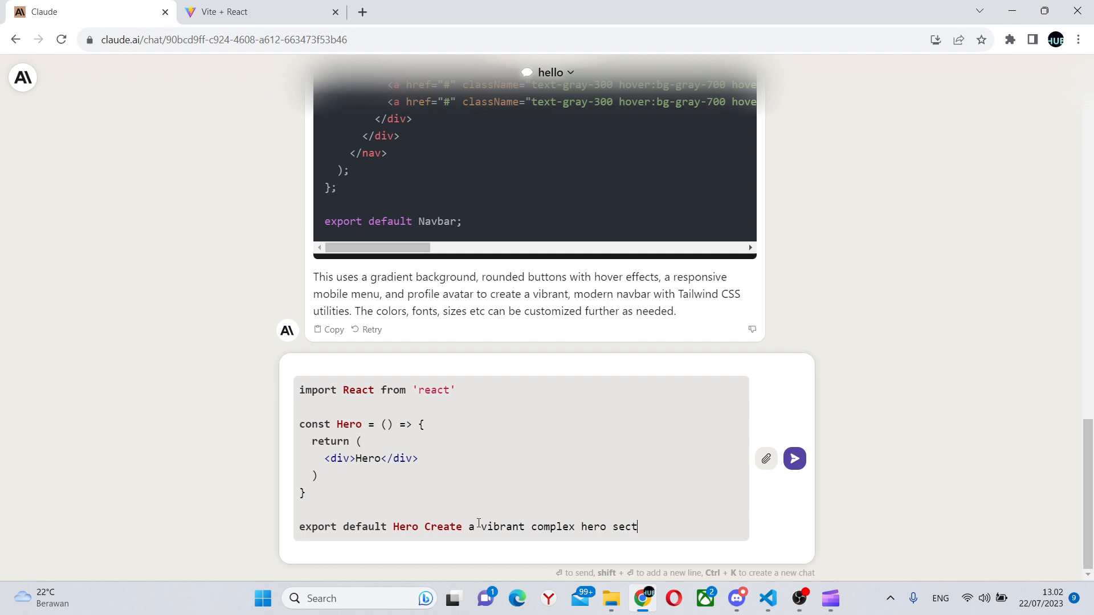
type("ion")
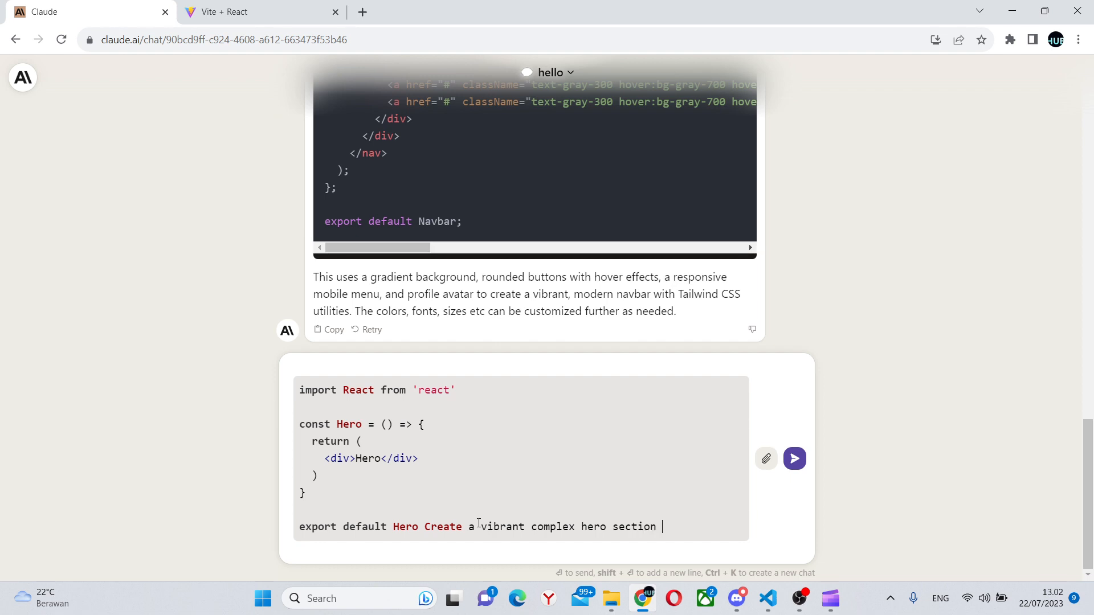
type("in the sa")
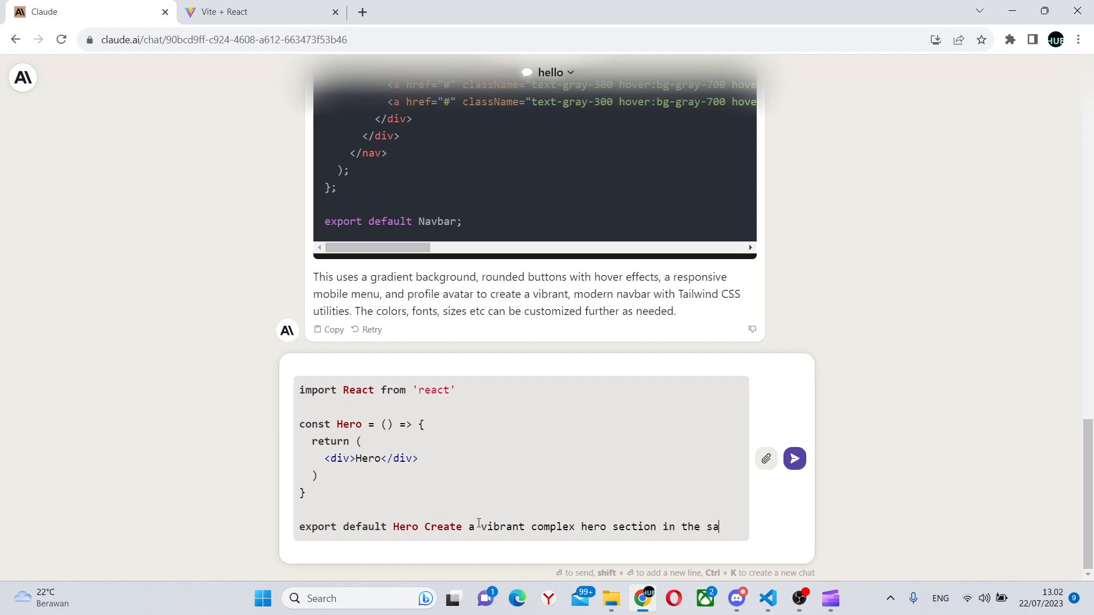
type("style as t")
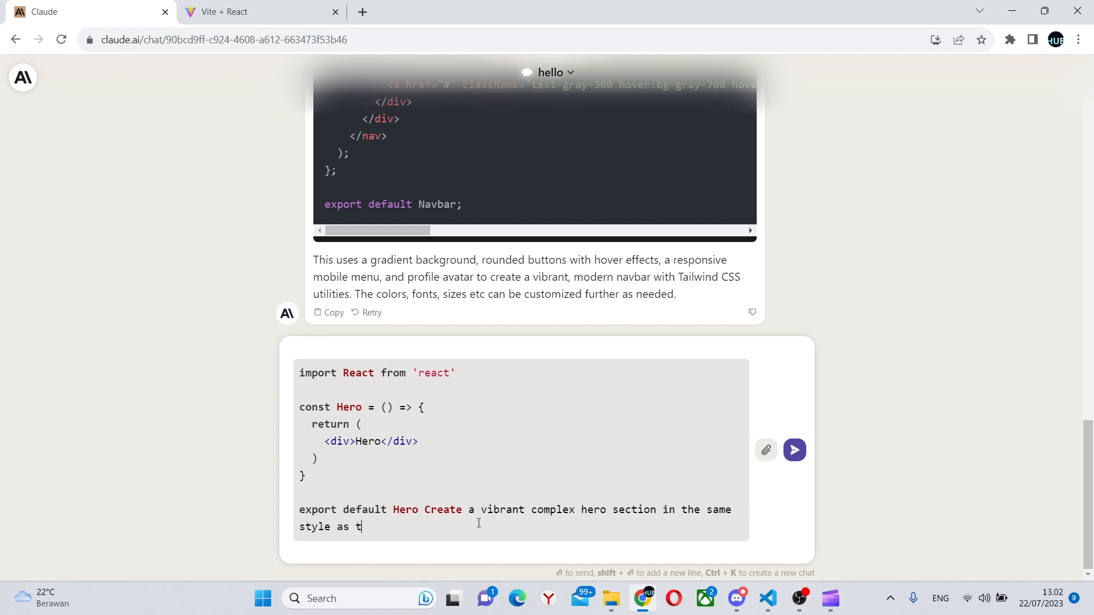
type("he Navb")
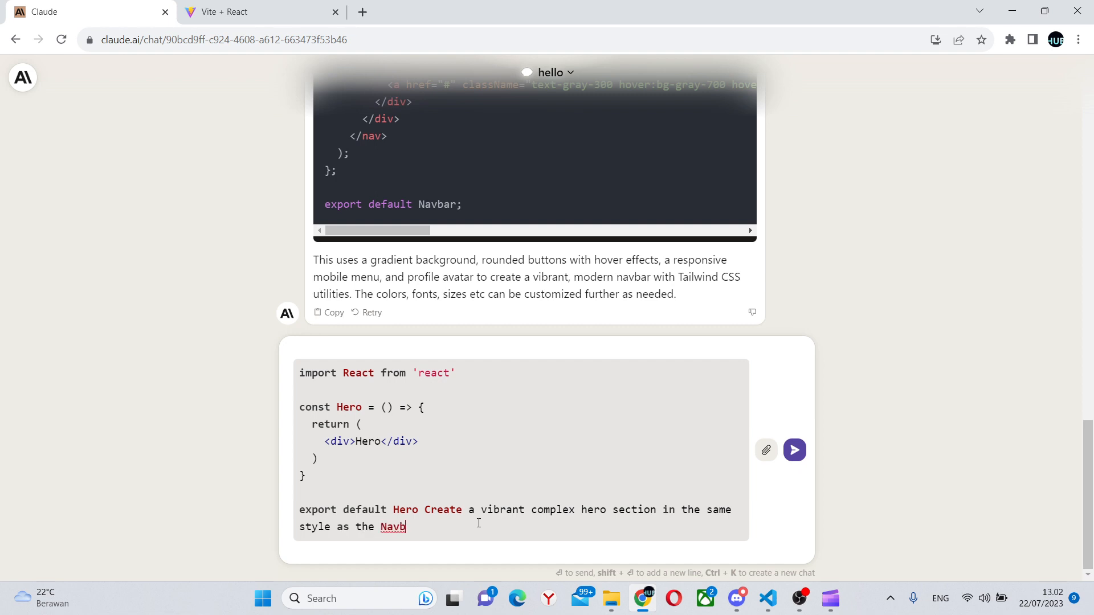
left_click(793, 450)
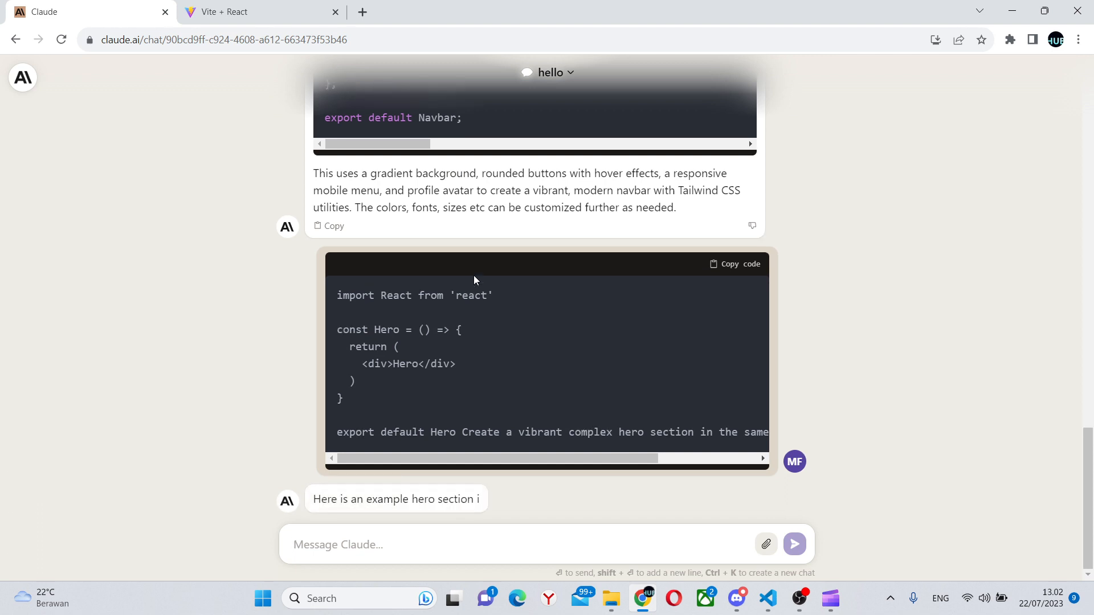
- Review Claude's full Hero JSX: purple-to-pink gradient, 'Biggest Sale of the Year', product card, Shop Collection link
scroll("down", 3)
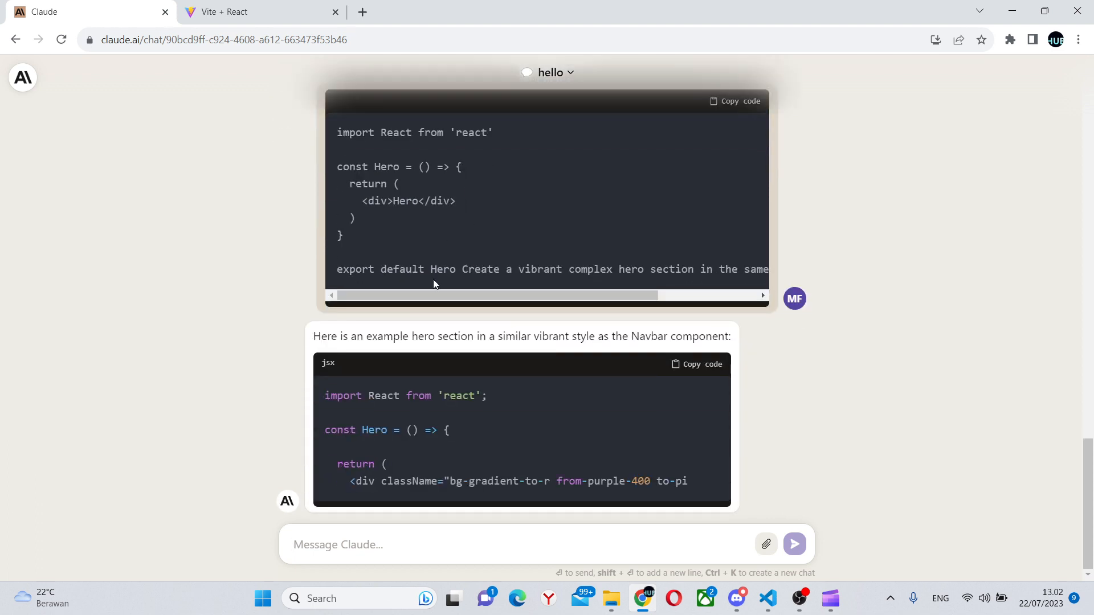
scroll("down", 3)
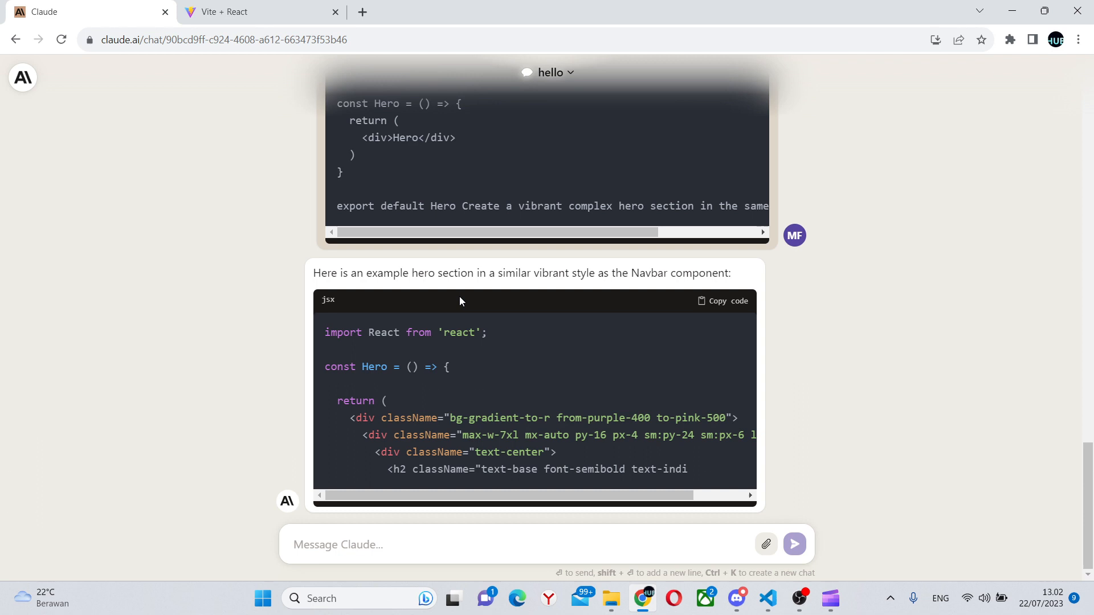
scroll("down", 3)
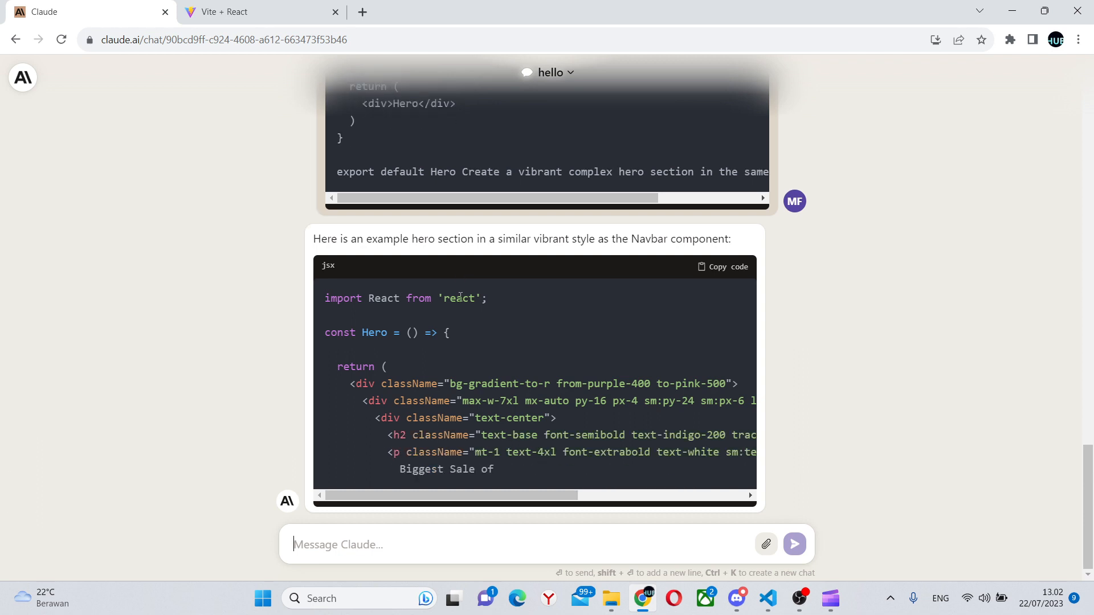
scroll("down", 3)
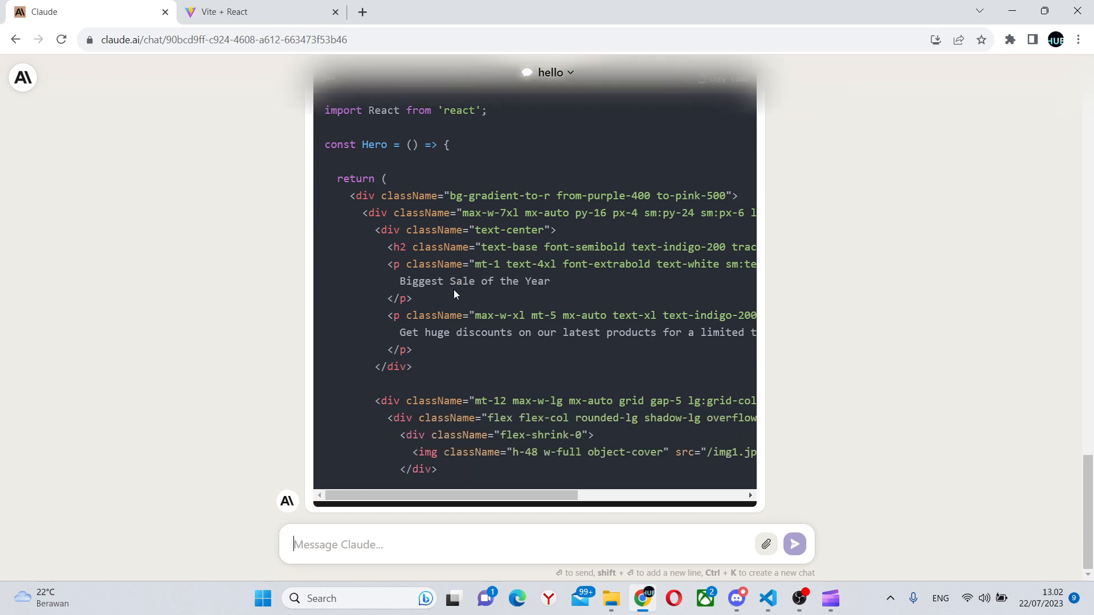
scroll("down", 3)
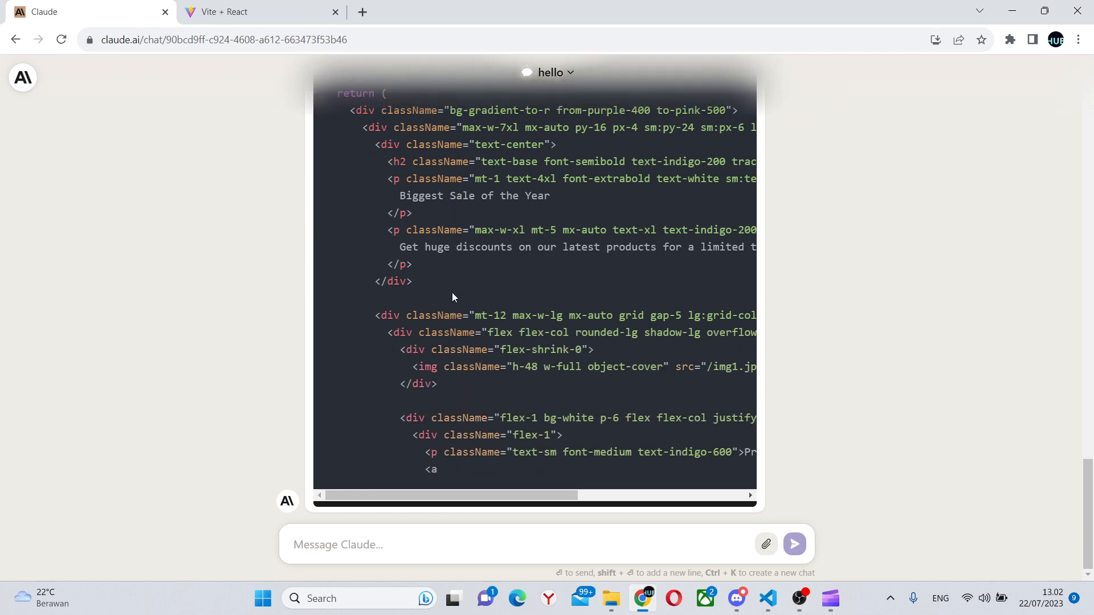
scroll("down", 3)
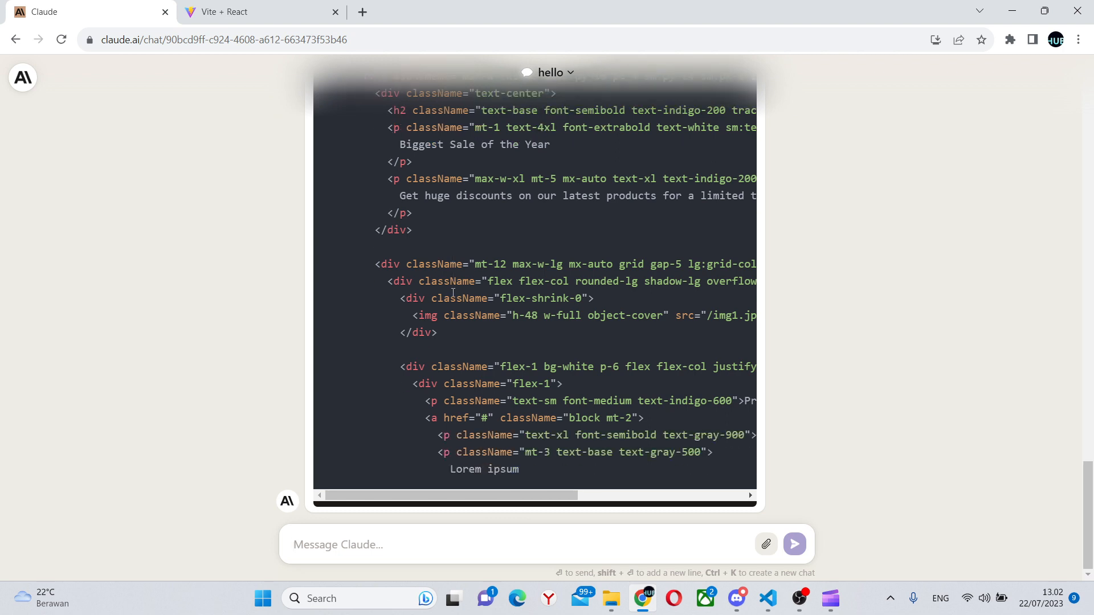
scroll("down", 3)
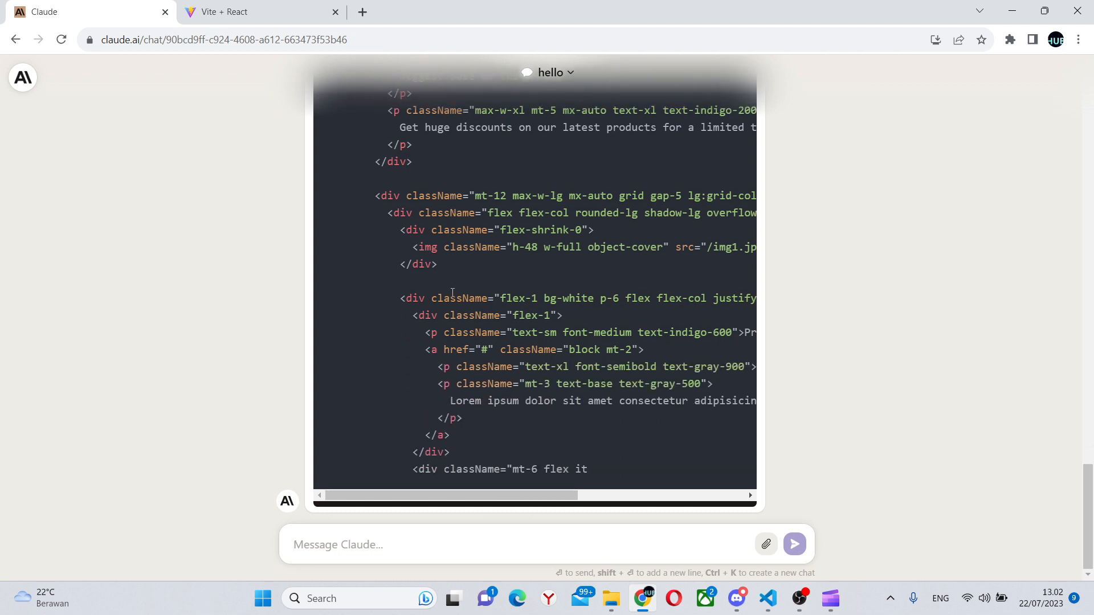
scroll("down", 3)
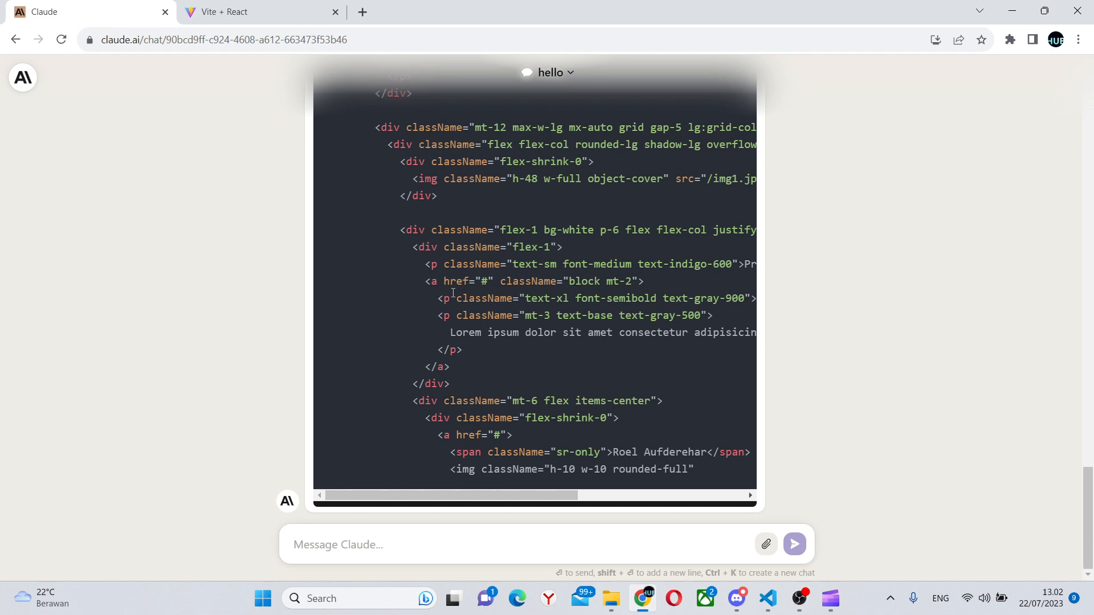
scroll("down", 3)
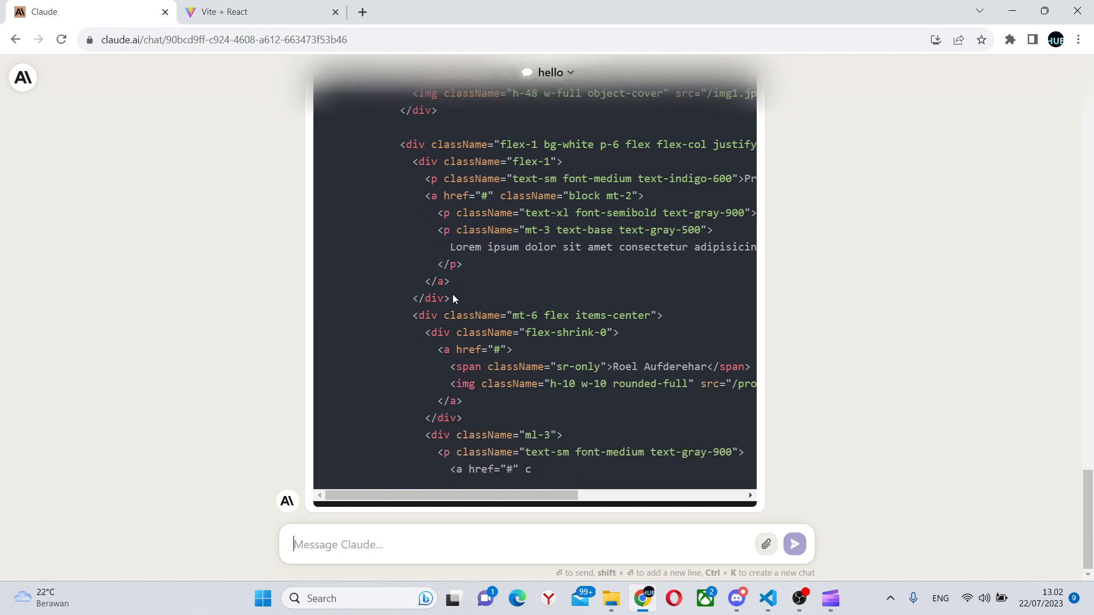
scroll("down", 3)
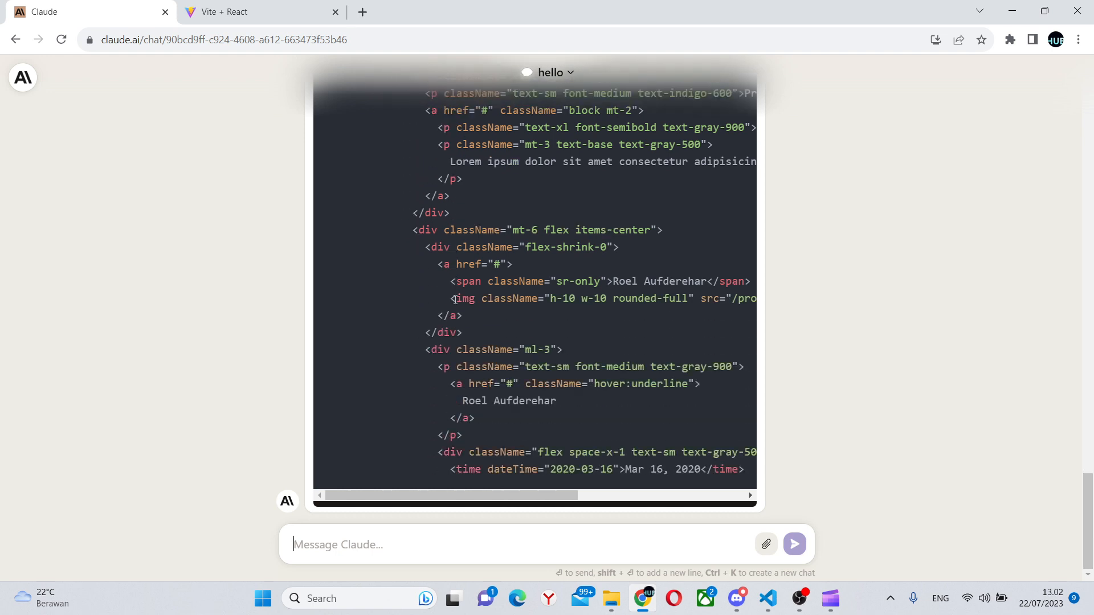
scroll("down", 3)
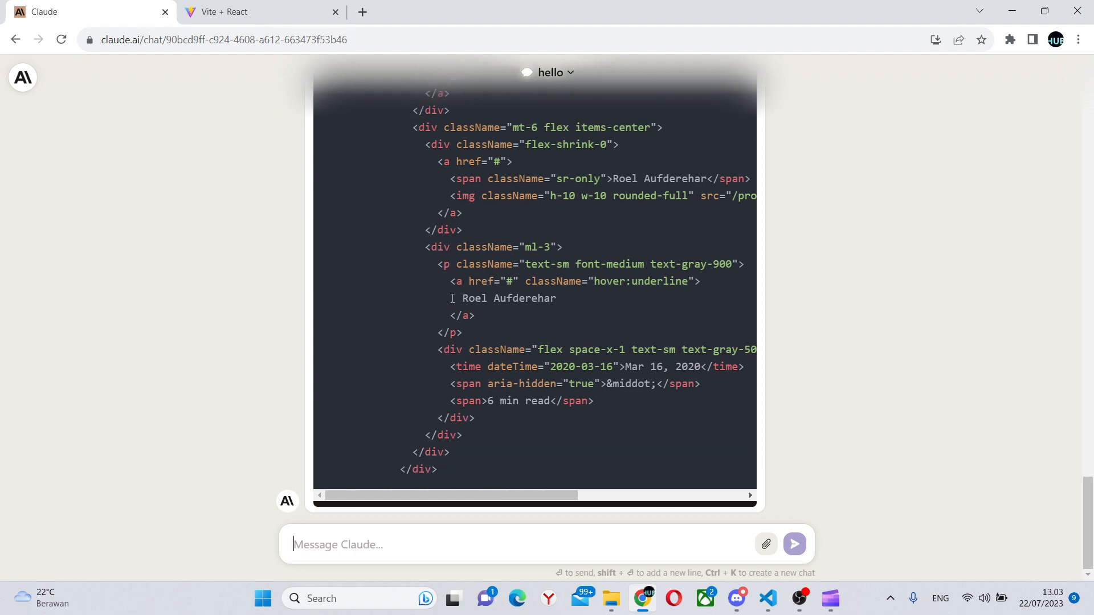
scroll("down", 3)
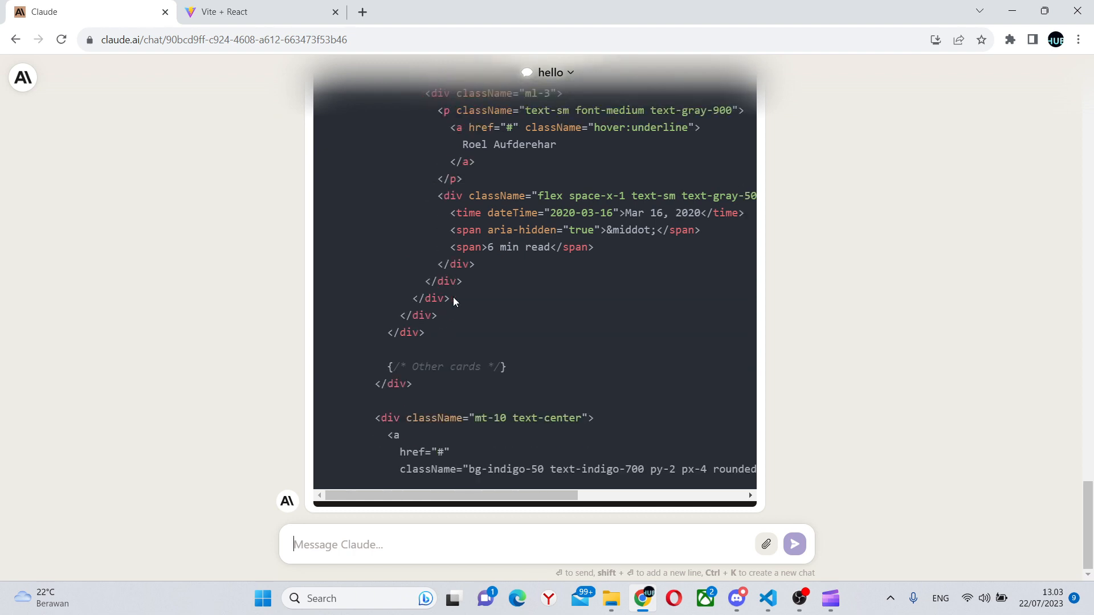
scroll("down", 3)
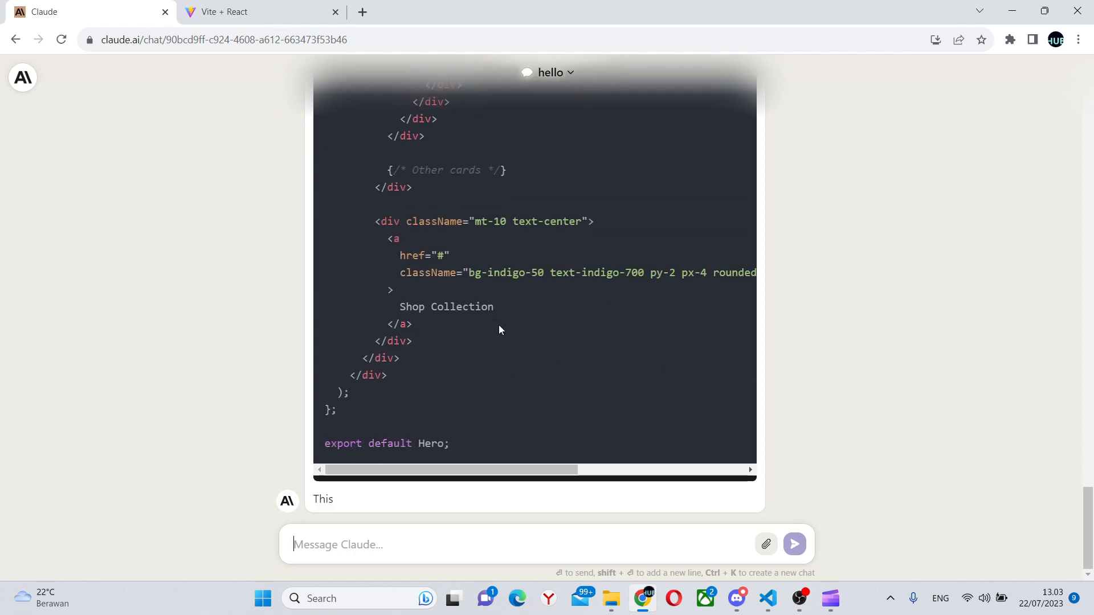
scroll("up", 3)
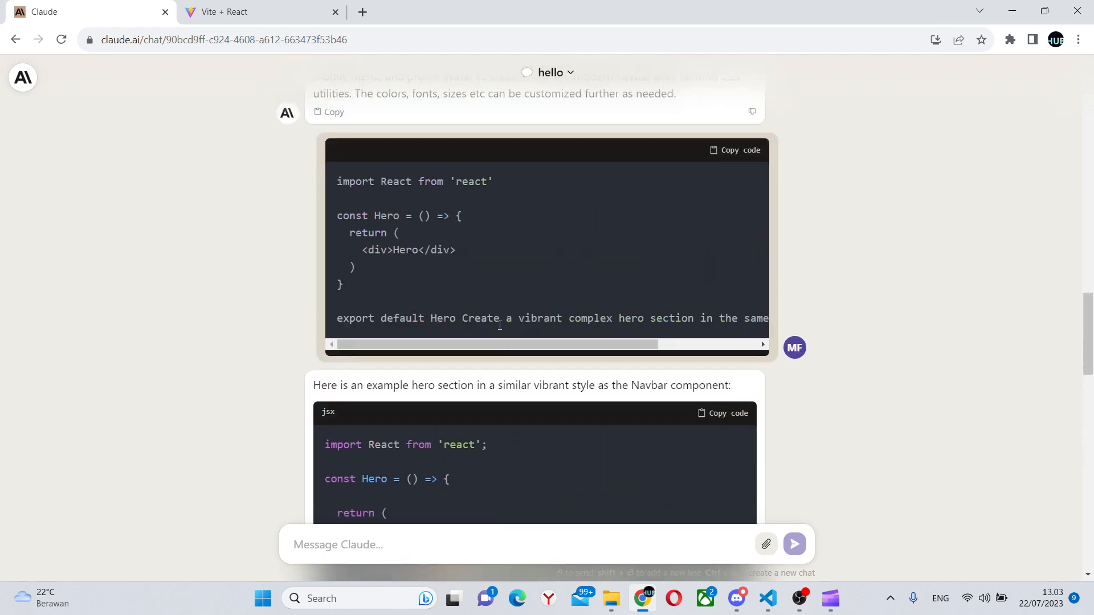
scroll("down", 3)
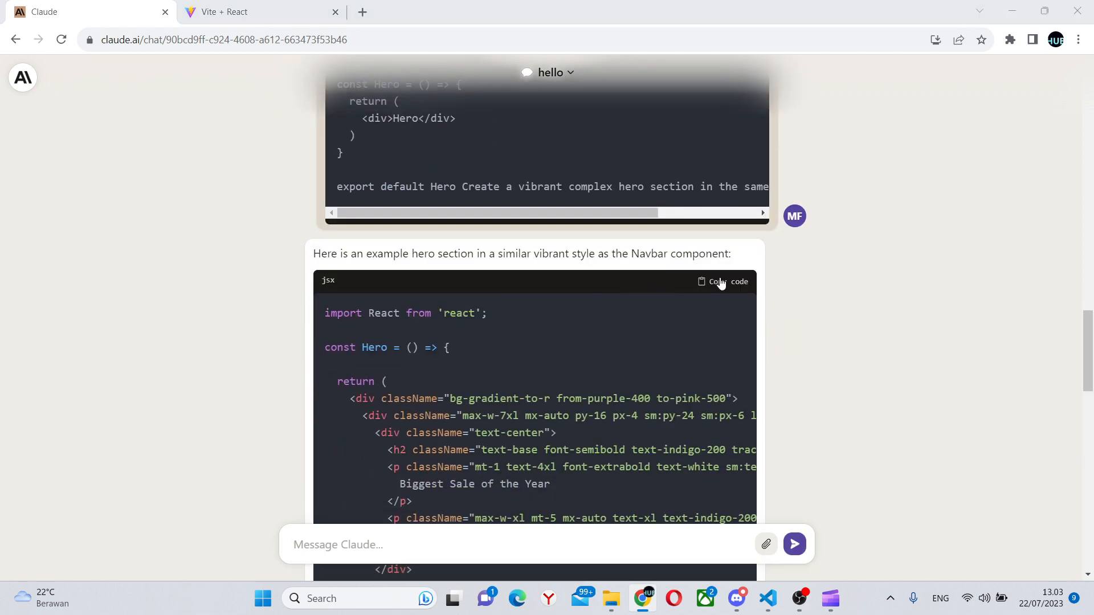
left_click(767, 599)
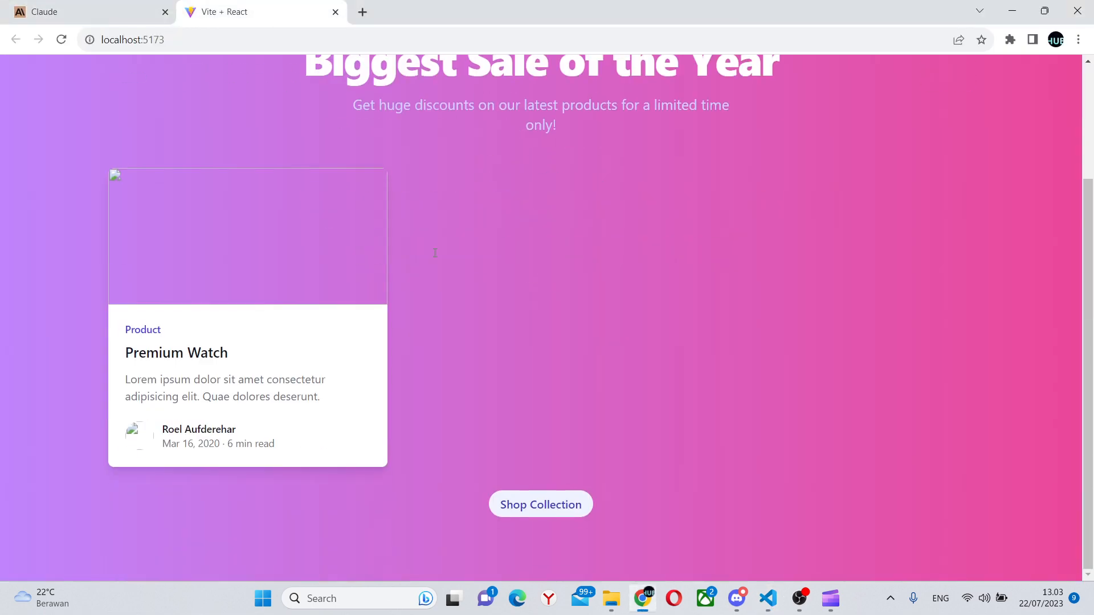
scroll("up", 3)
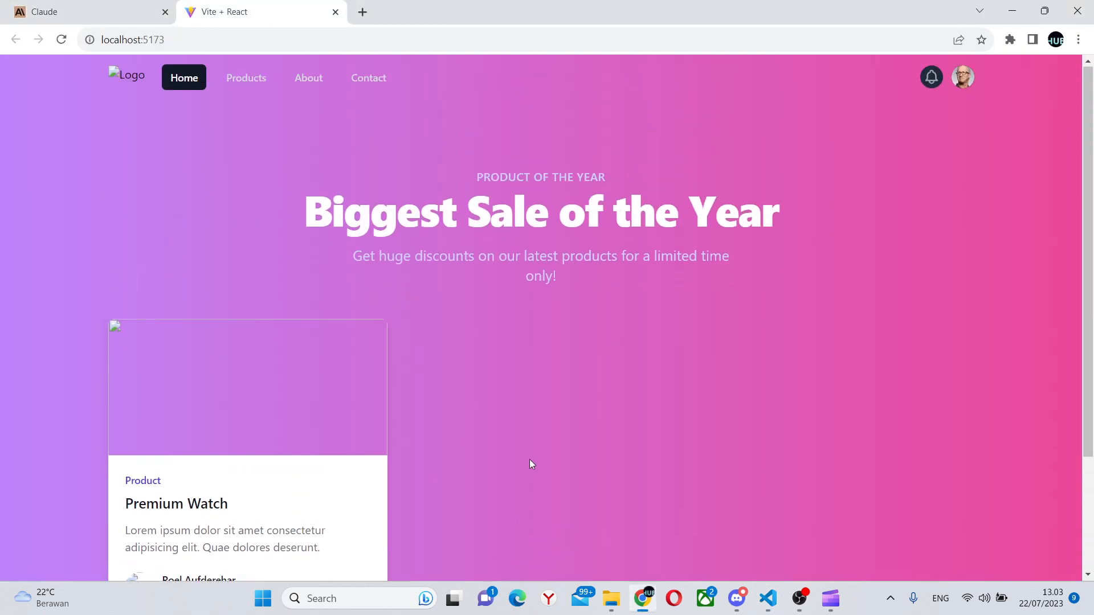
scroll("down", 3)
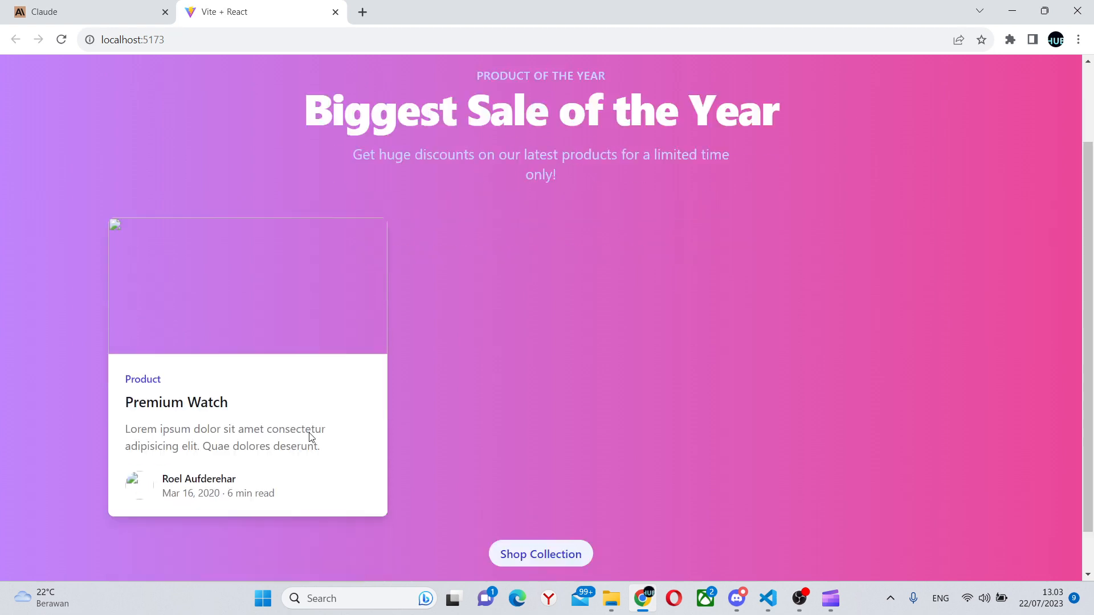
scroll("down", 3)
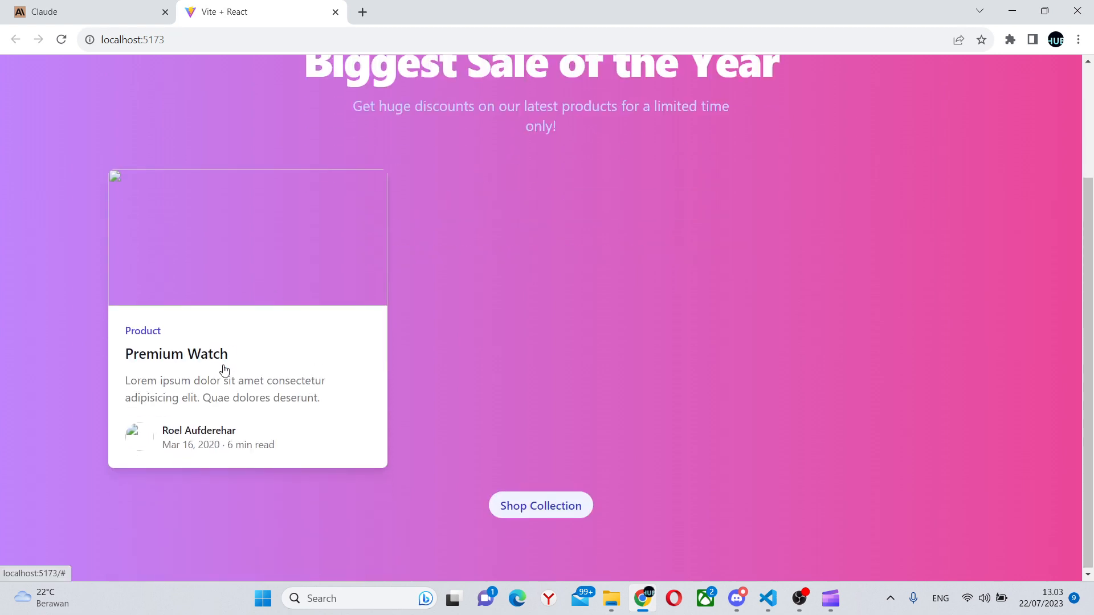
mouse_move(180, 447)
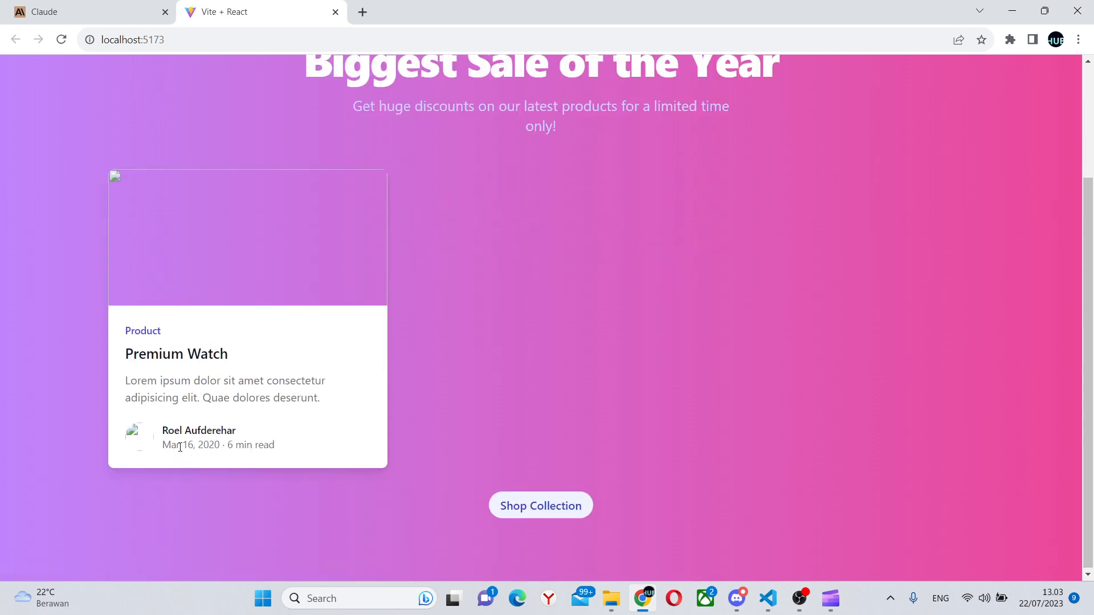
double_click(190, 446)
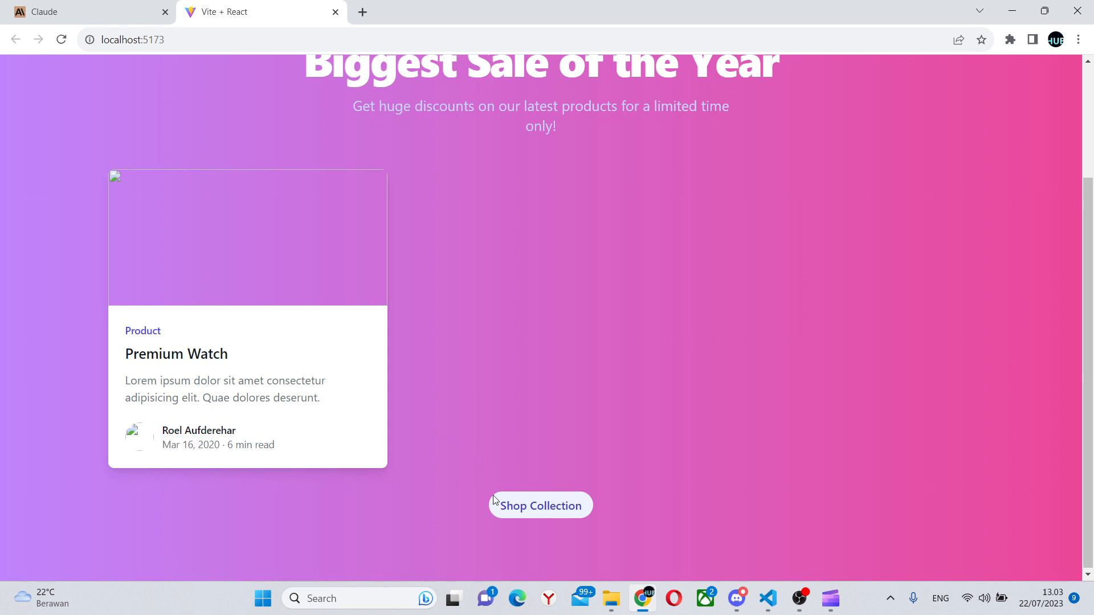
scroll("up", 3)
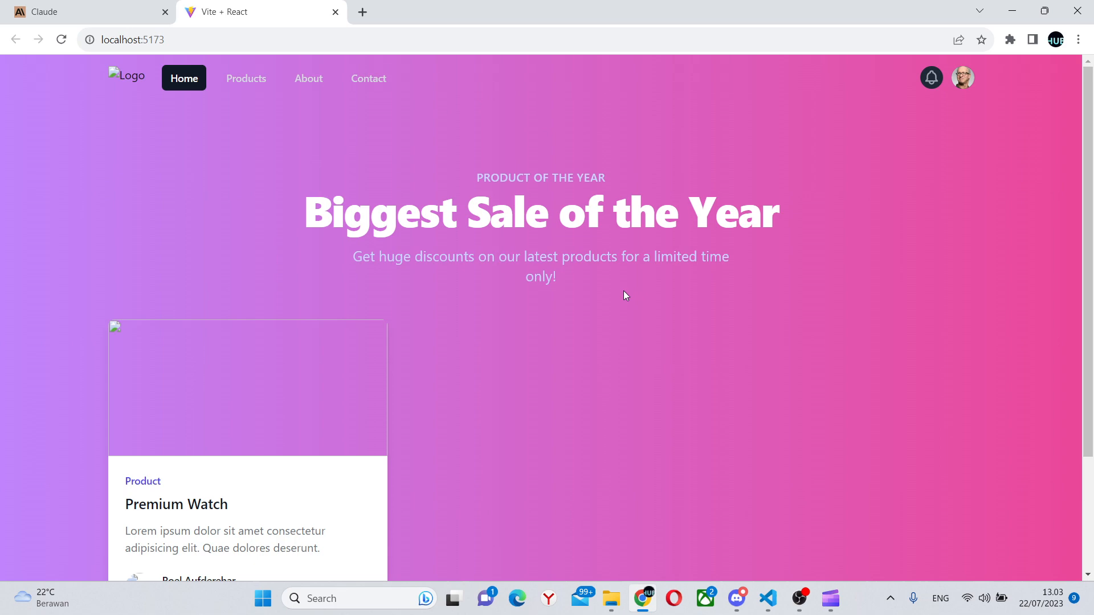
mouse_move(420, 171)
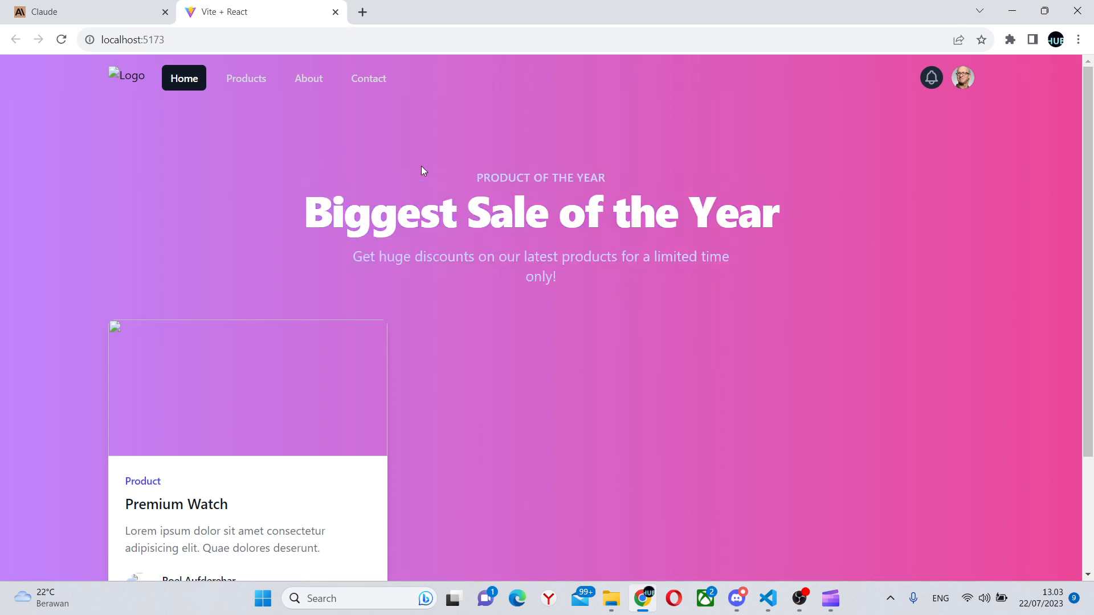
left_click(70, 11)
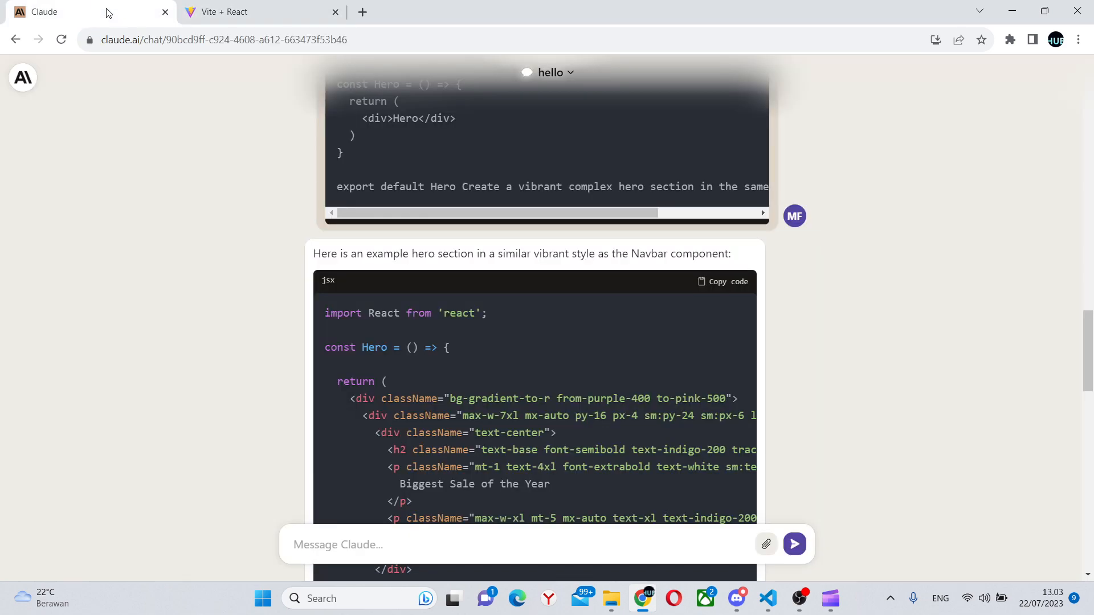
scroll("down", 3)
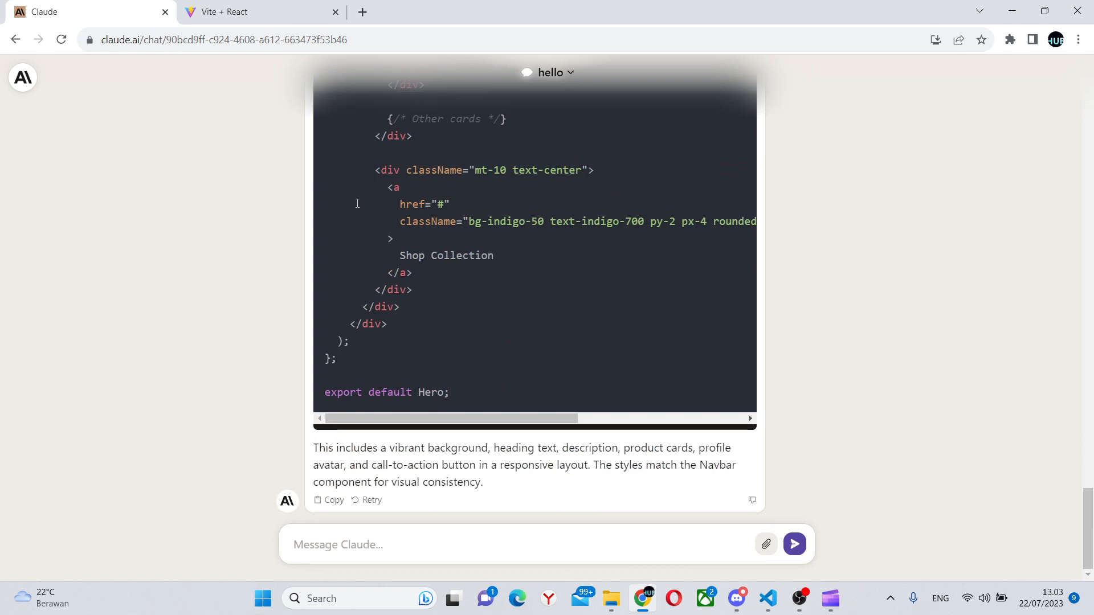